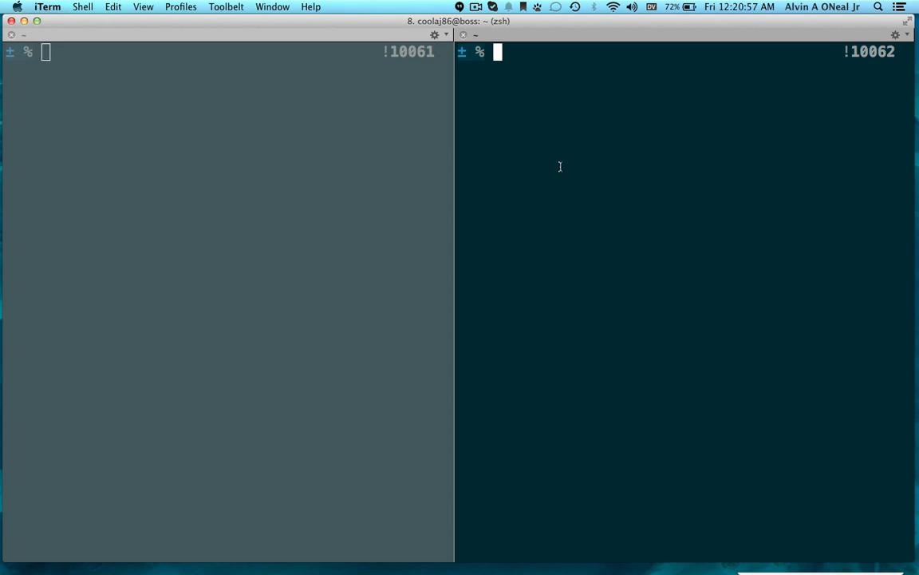
# - Draft a throwaway function ($scope, User) holding a '// THIS IS BLACK MAGICS!!!' comment in app.js
pyautogui.write('vim ap')
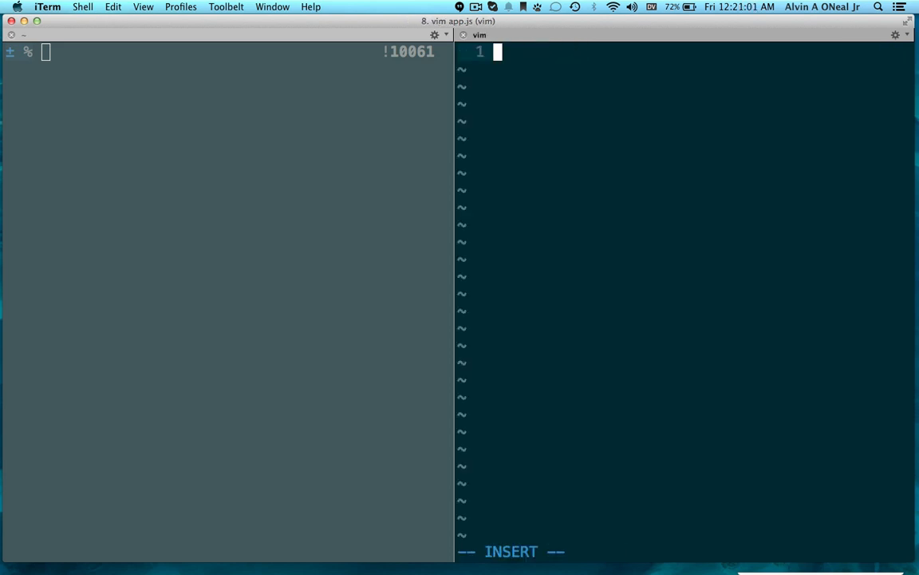
pyautogui.write('function')
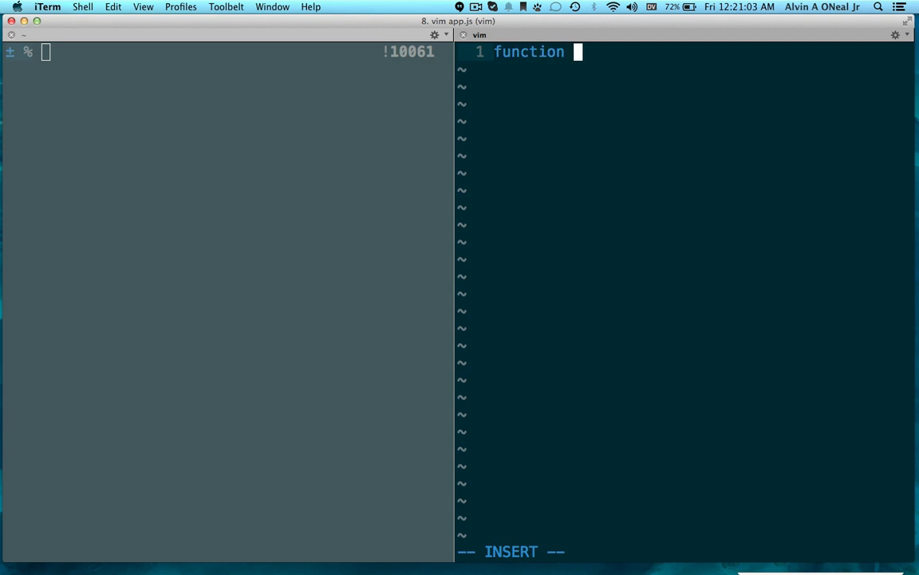
pyautogui.write('($scope')
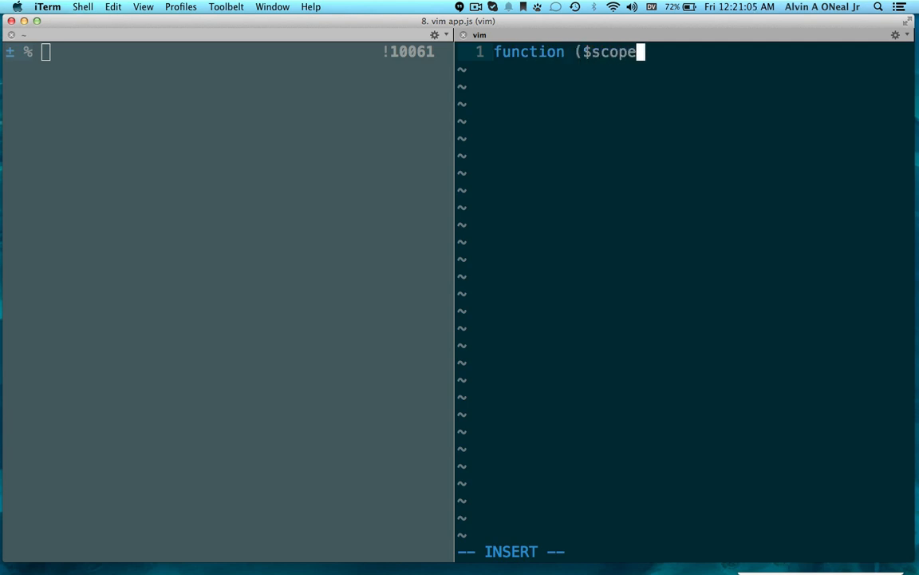
pyautogui.write(', $htt')
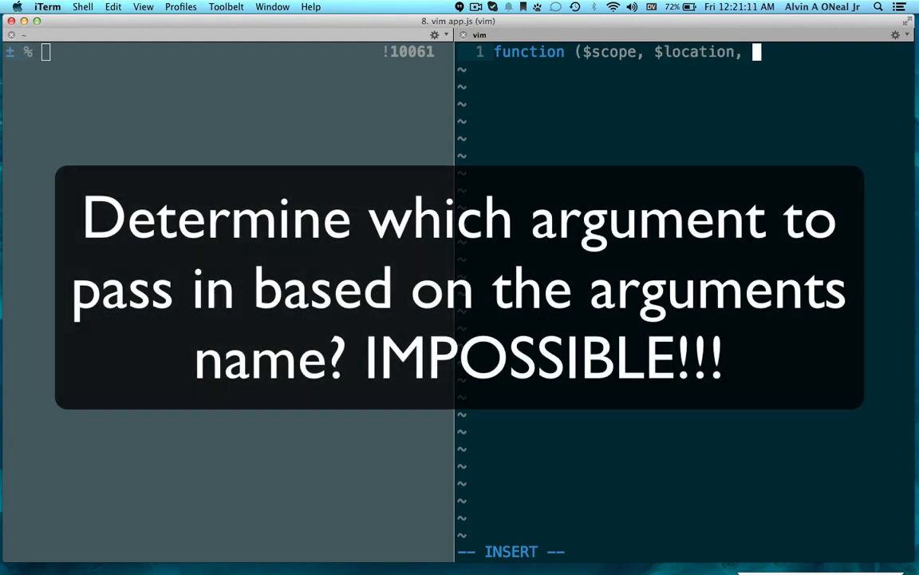
pyautogui.write('User) {')
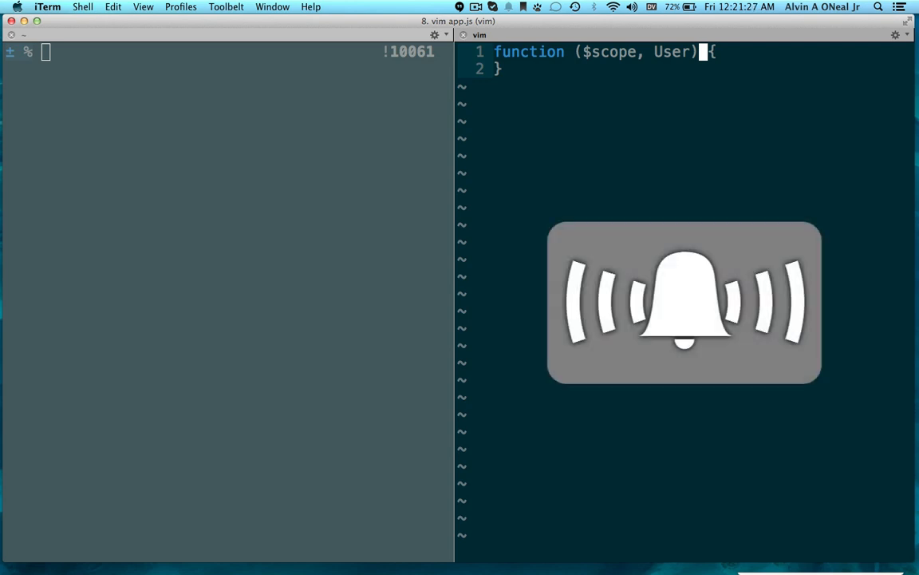
pyautogui.write('// T')
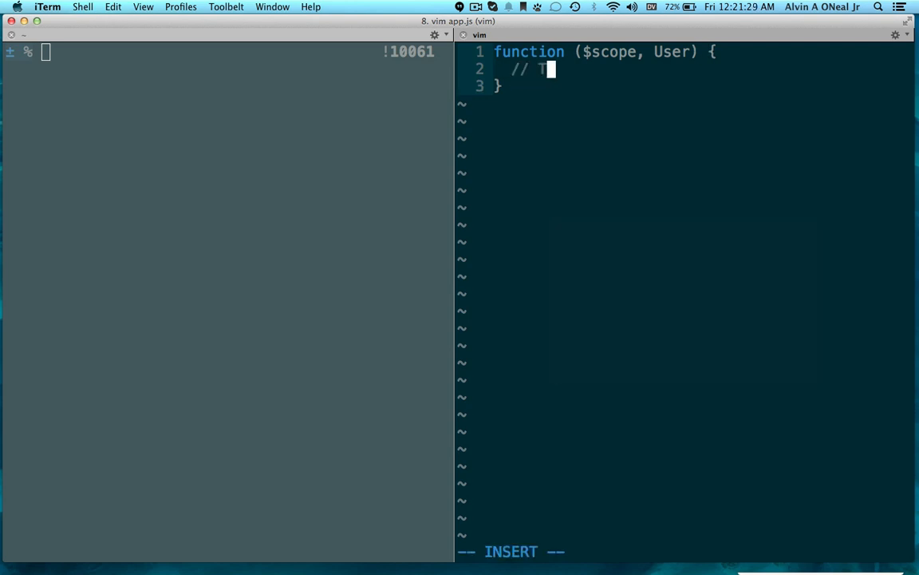
pyautogui.write('HIS IS BLACK MAG')
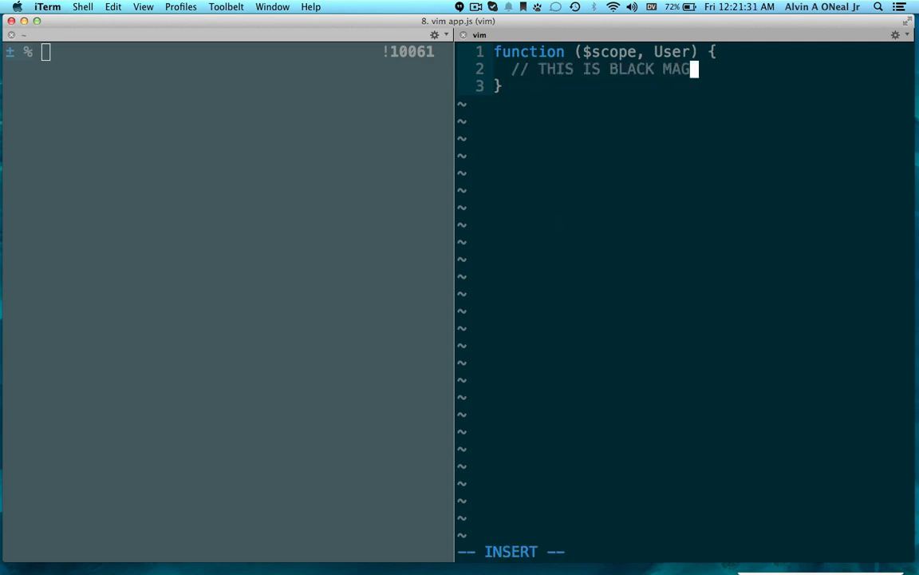
pyautogui.write('ICS!!!')
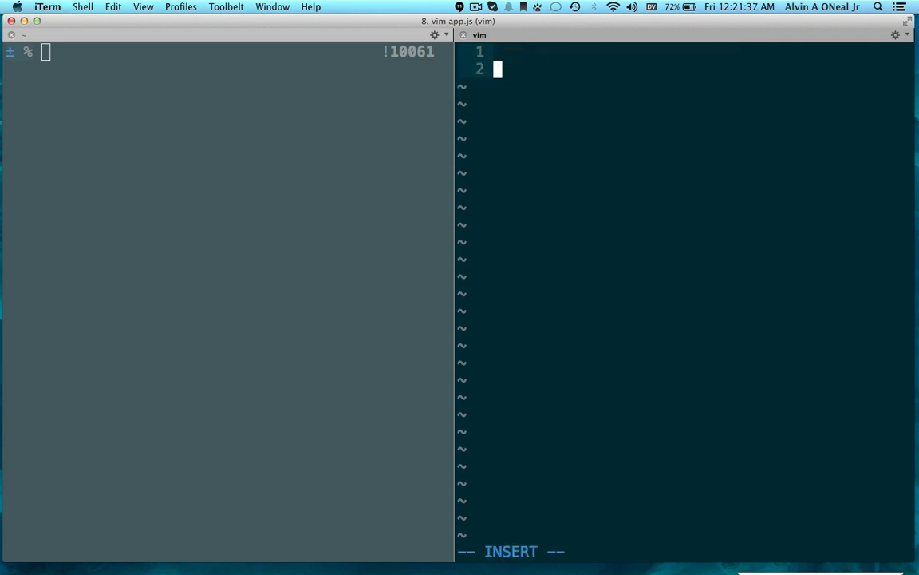
# - Declare function say(to, what, from) in place of the discarded draft
pyautogui.write('function say()')
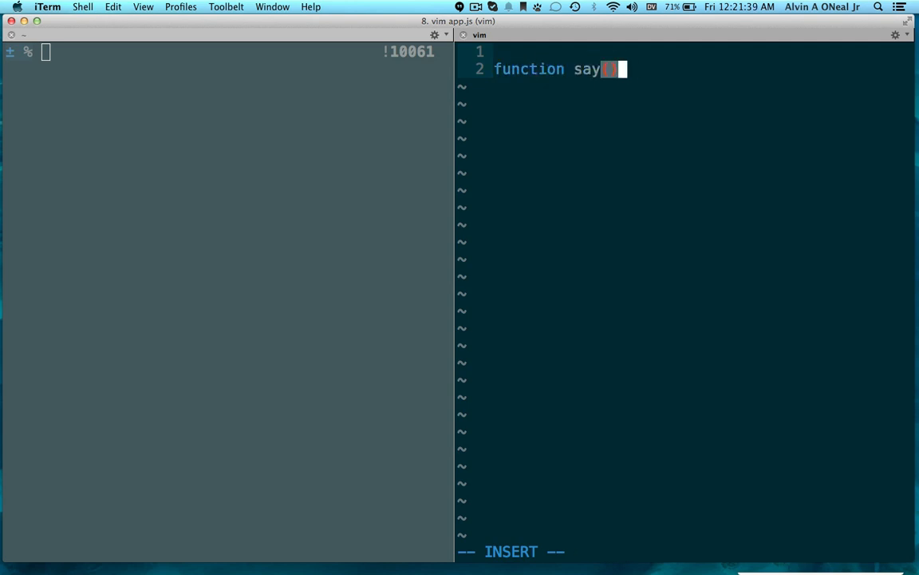
pyautogui.write('(')
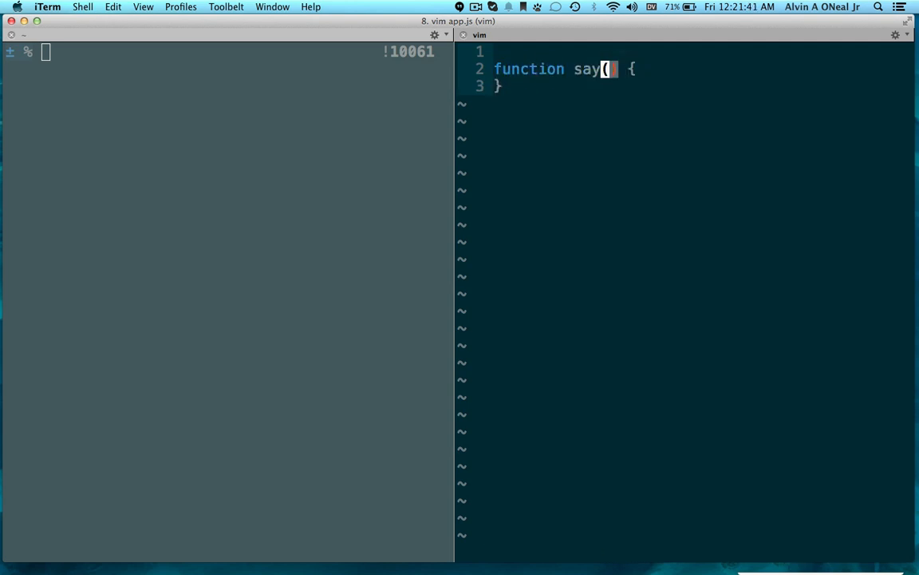
pyautogui.write('to, what,')
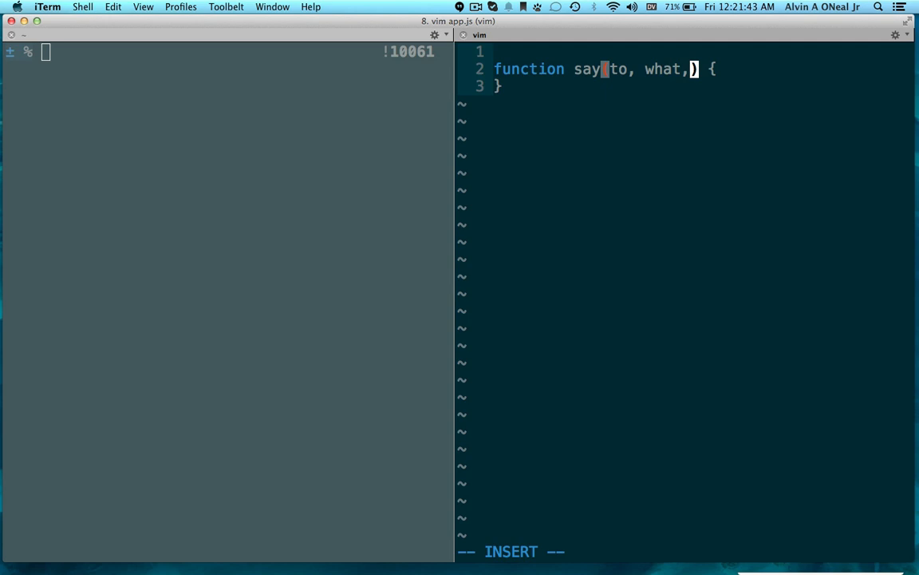
pyautogui.write('from')
pyautogui.write('con')
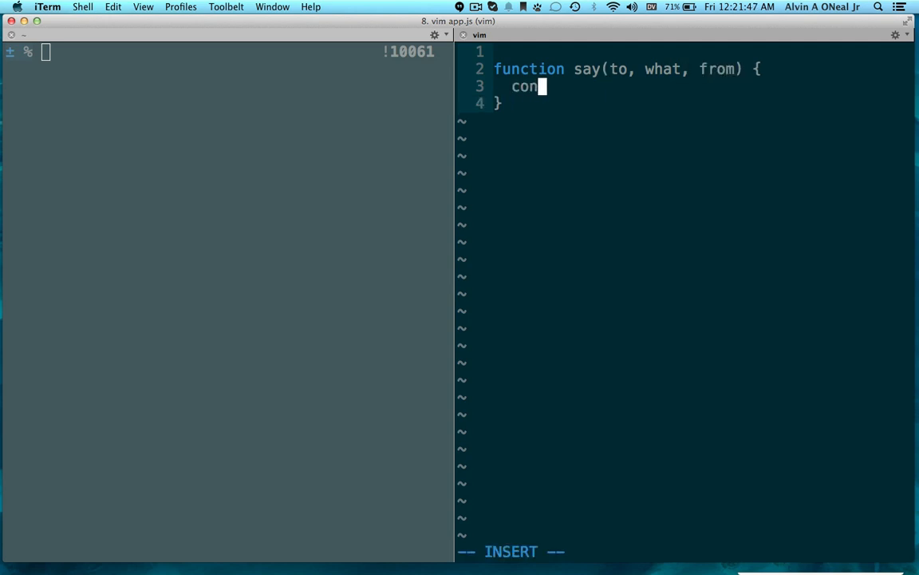
# - Have say log "Hey", to + "!", what + '!', '-' + from via console.log
pyautogui.write('sole.log();')
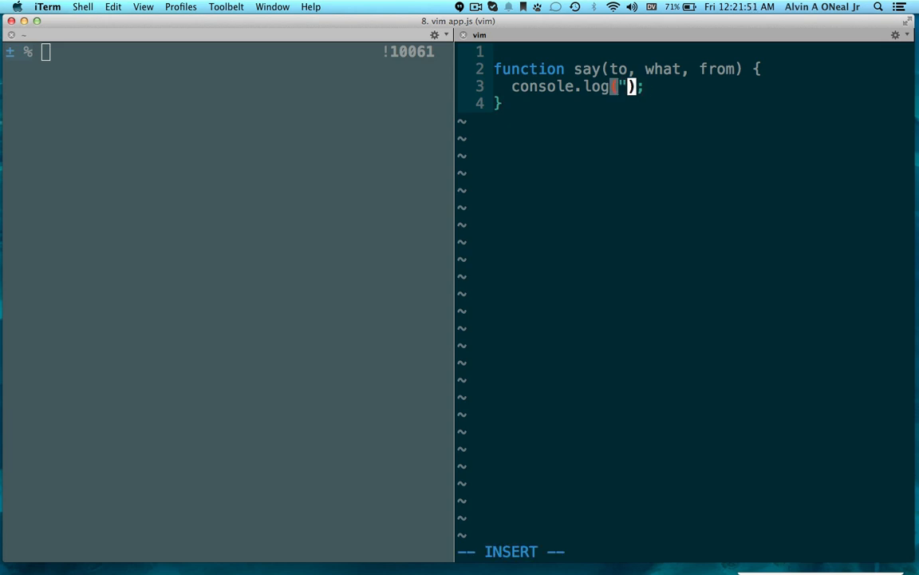
pyautogui.write('Hey')
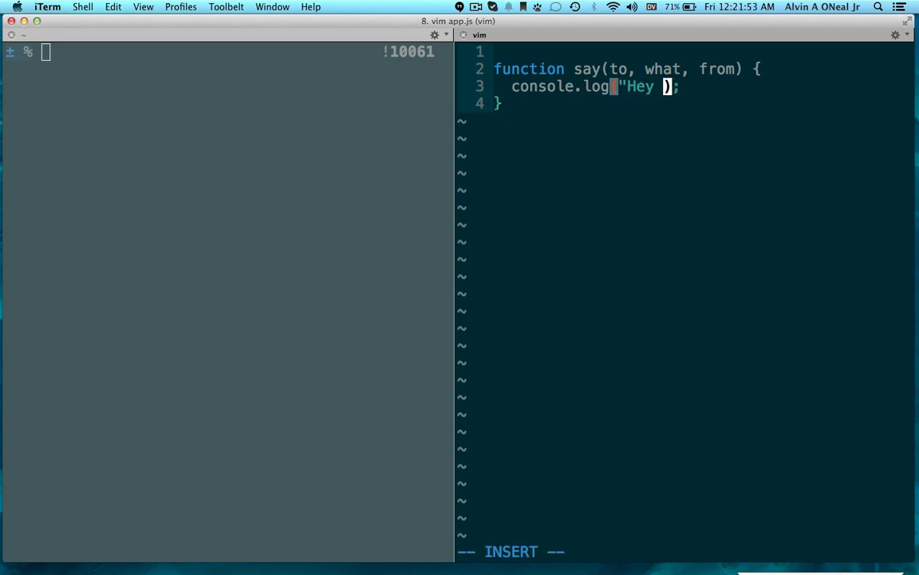
pyautogui.write('",')
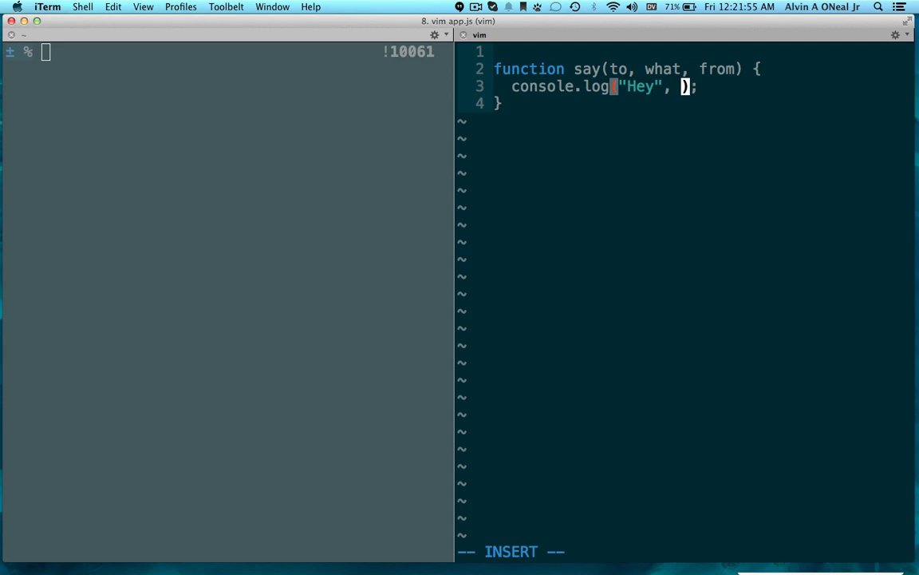
pyautogui.write('to,')
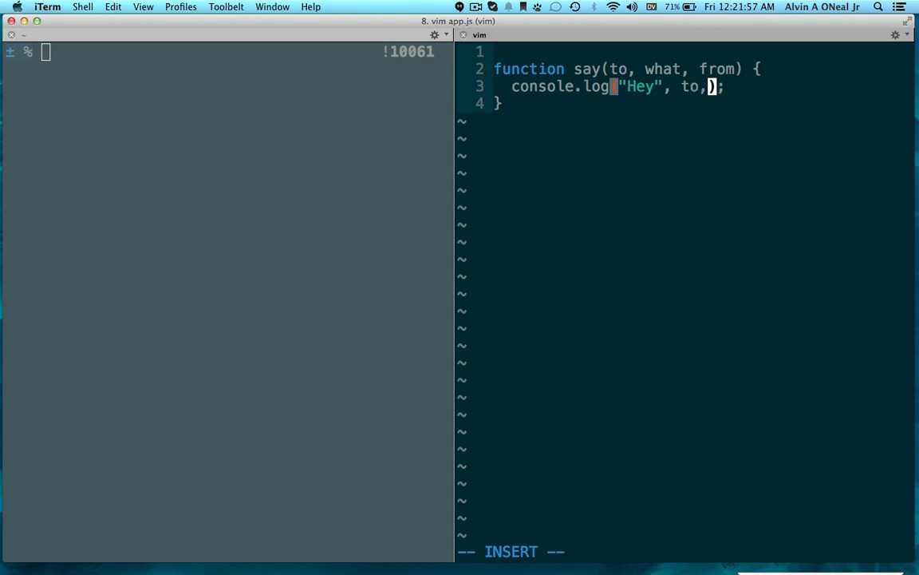
pyautogui.write('""')
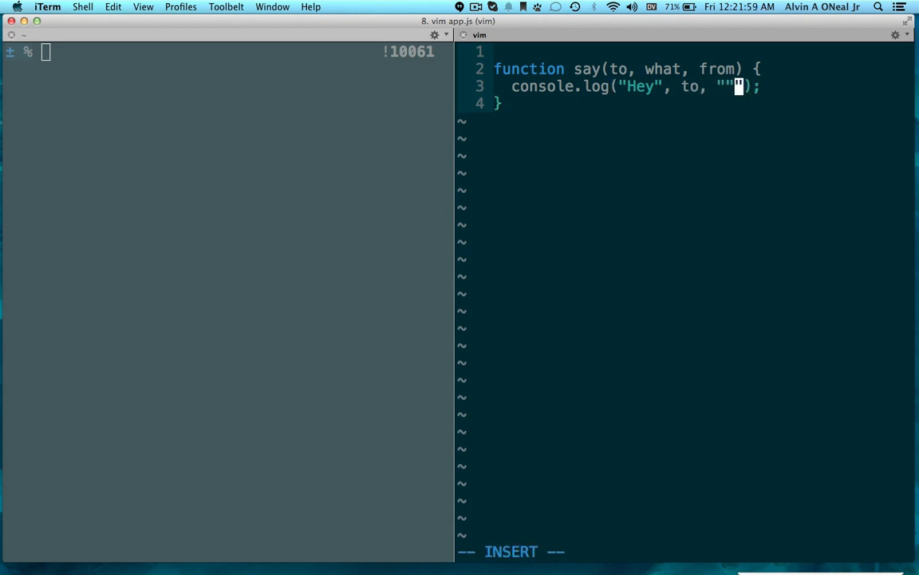
pyautogui.write('!,')
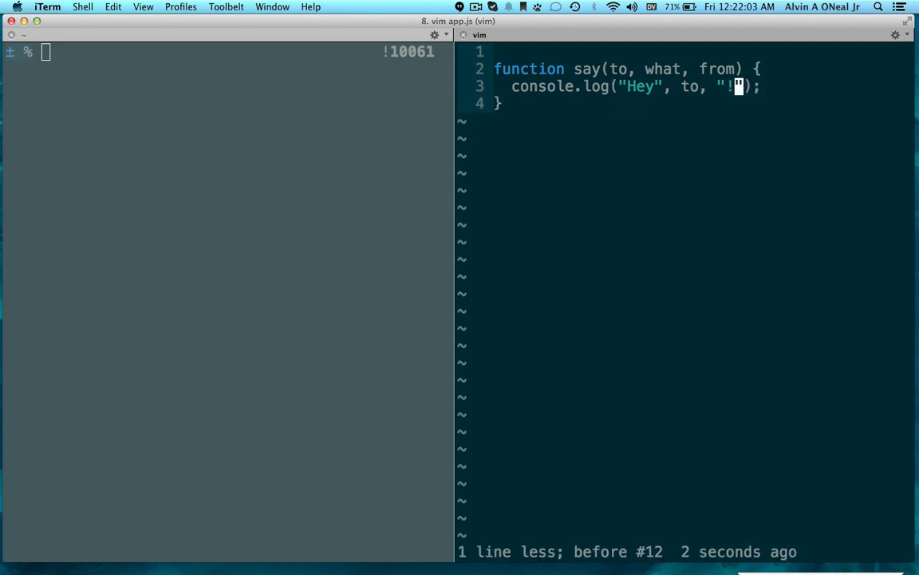
pyautogui.write('+')
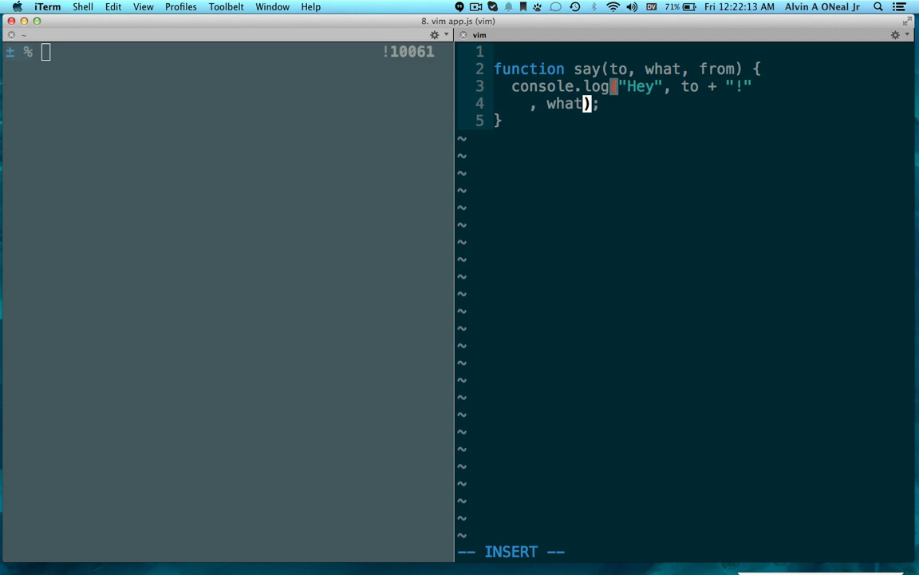
pyautogui.write("+ '")
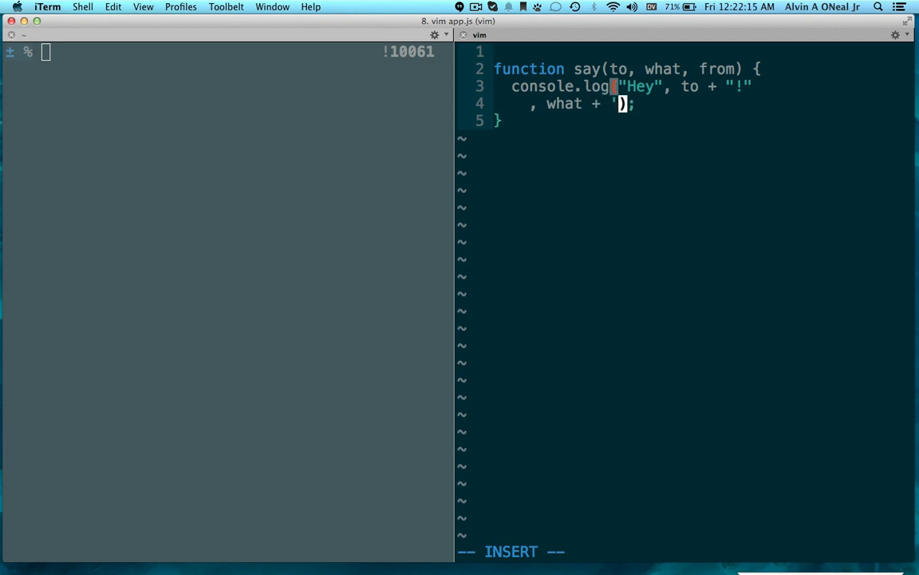
pyautogui.write('!')
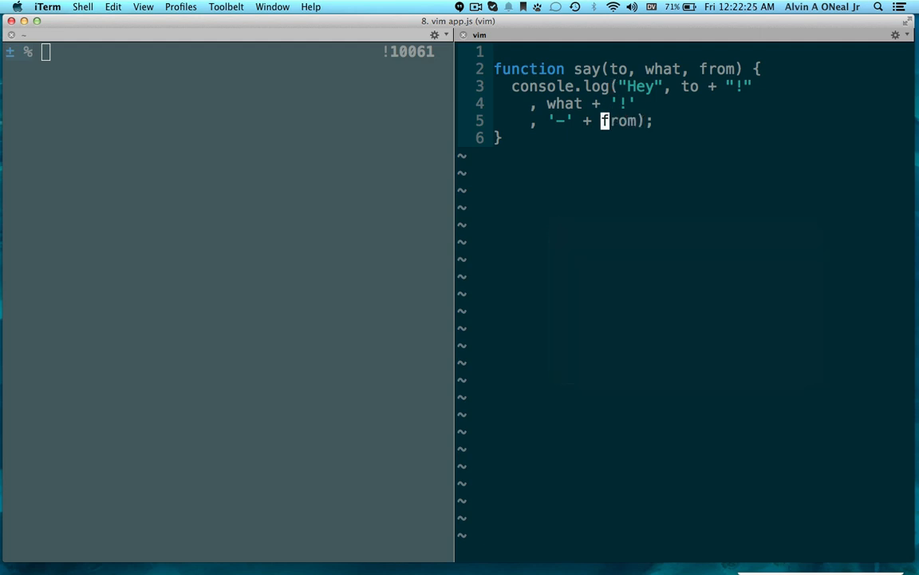
# - Call say("Bob", "Yo, wut up?", "Alice") after the function and save app.js
pyautogui.write('say();')
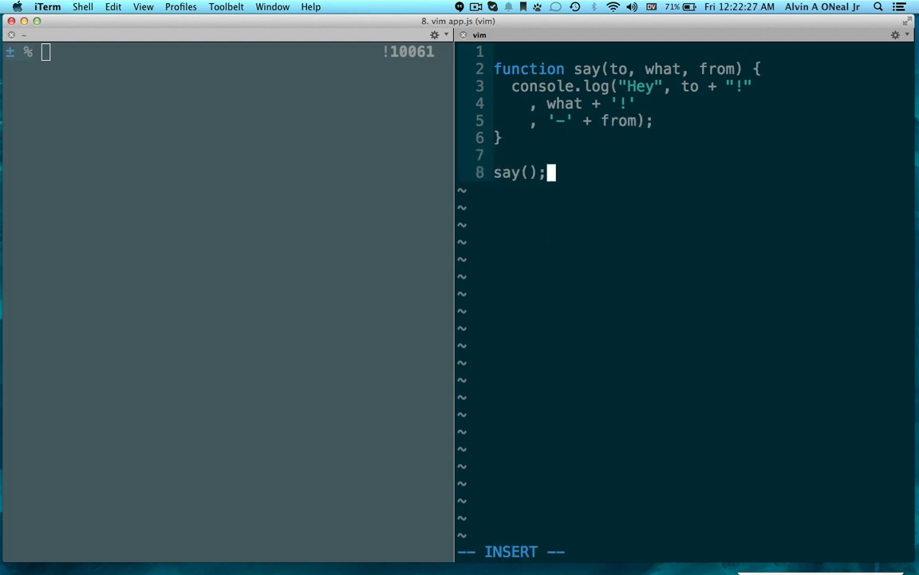
pyautogui.write('""')
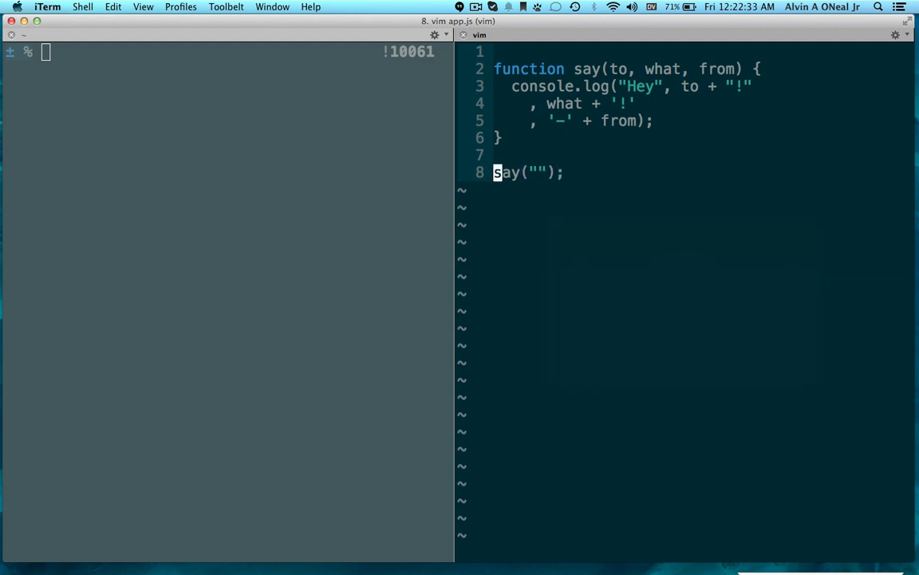
pyautogui.write('Bob')
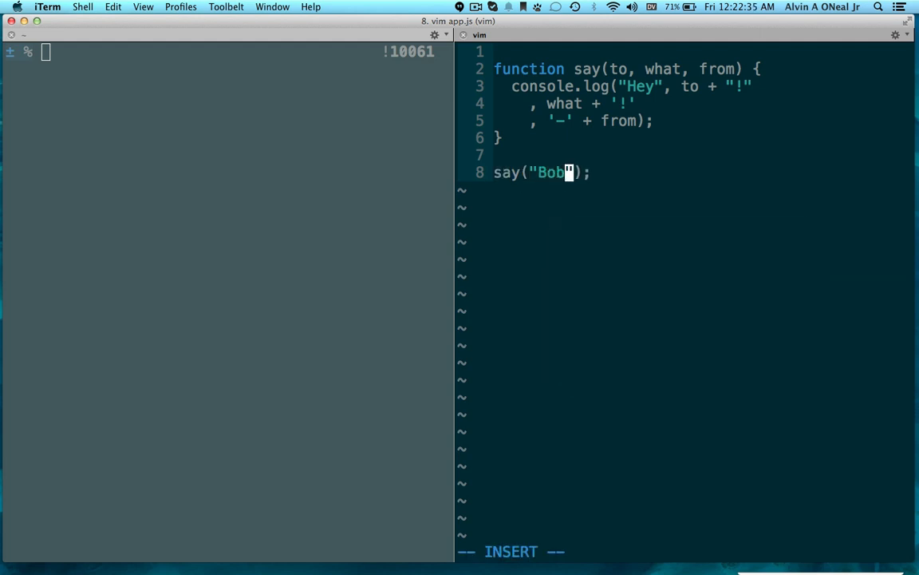
pyautogui.write(', ""')
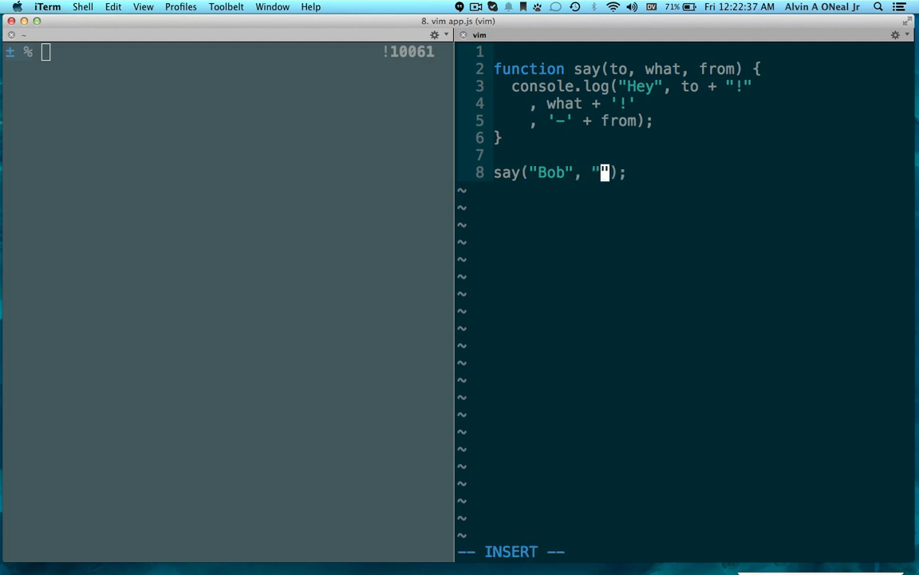
pyautogui.write('Yo, what')
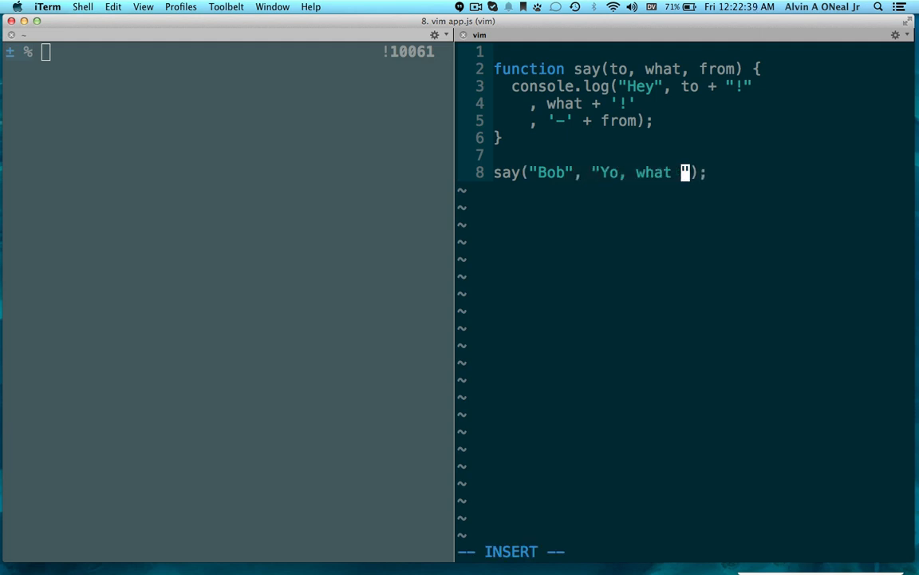
pyautogui.write('up?')
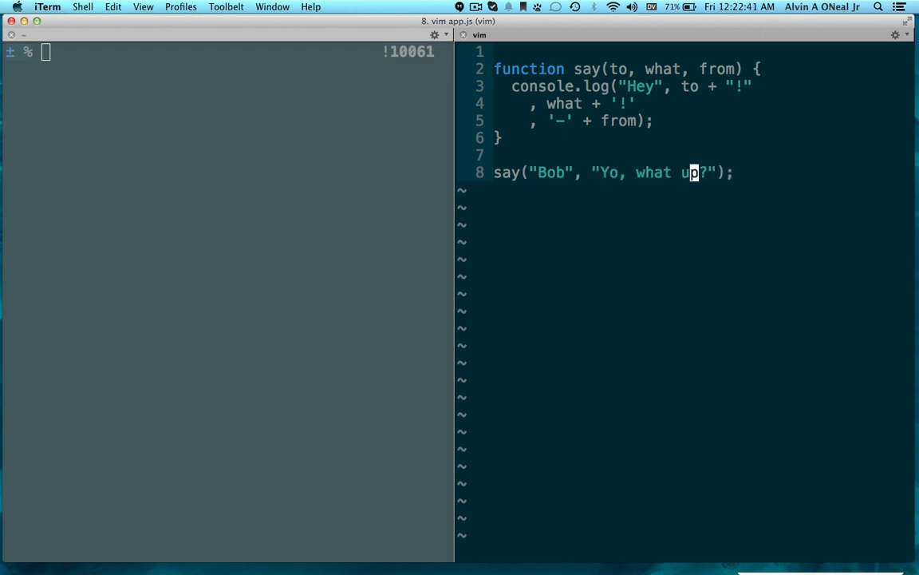
pyautogui.write('wut')
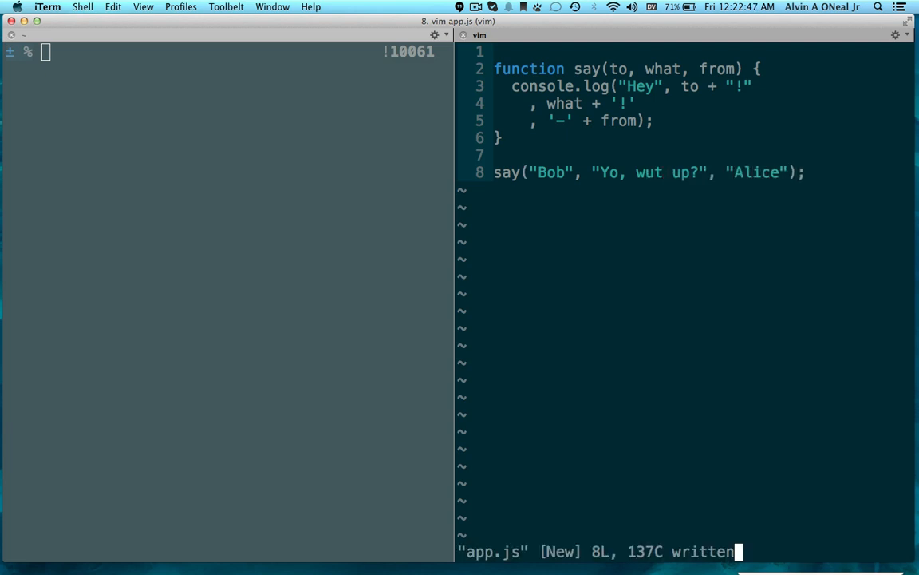
# - Run node ./app.js so it prints "Hey Bob! Yo, wut up?! -Alice"
pyautogui.write('no')
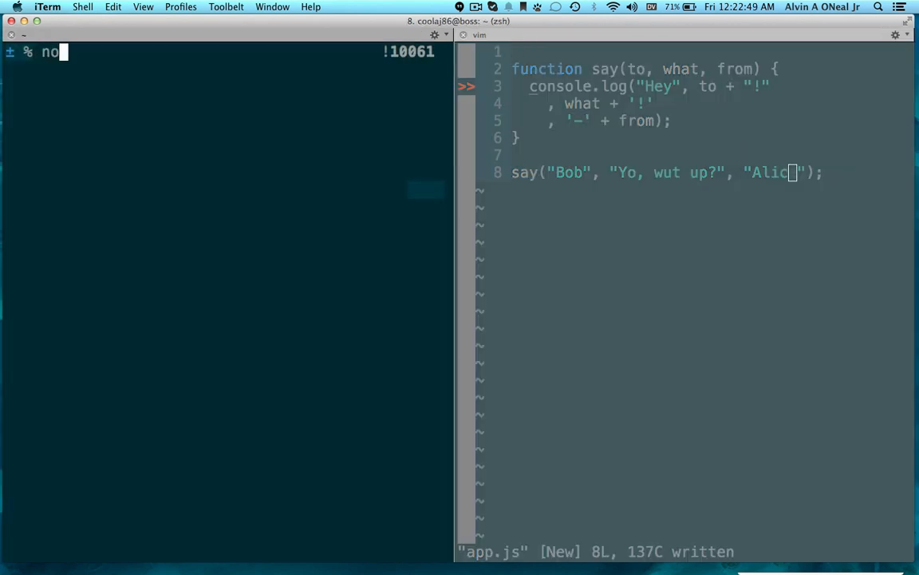
pyautogui.write('de ./app.js')
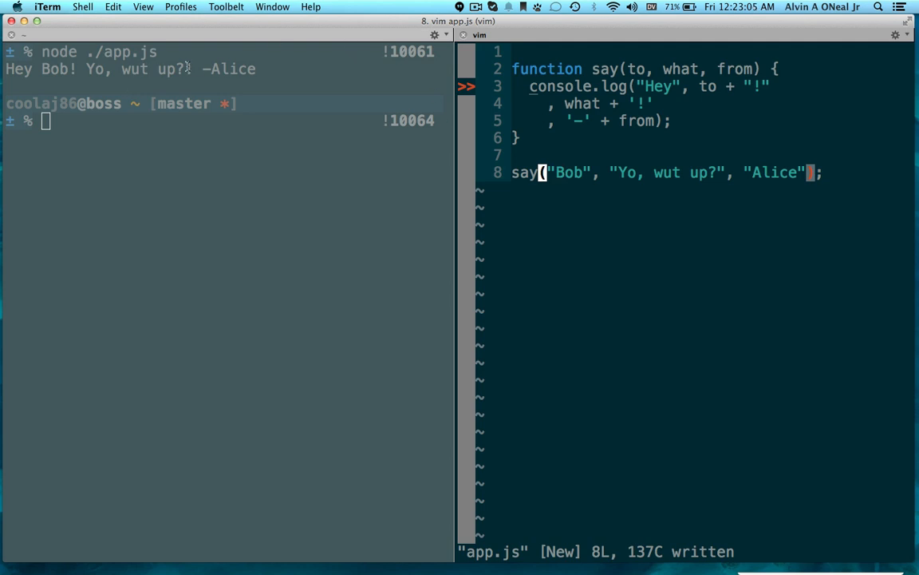
pyautogui.moveTo(637, 198)
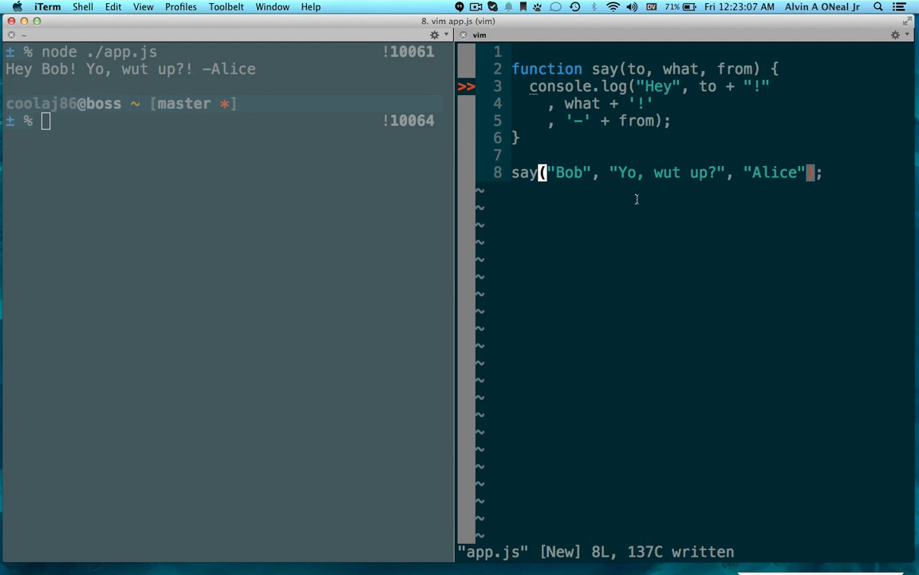
# - Comment out the say call and log say.toString() so the function's source prints
pyautogui.write('//')
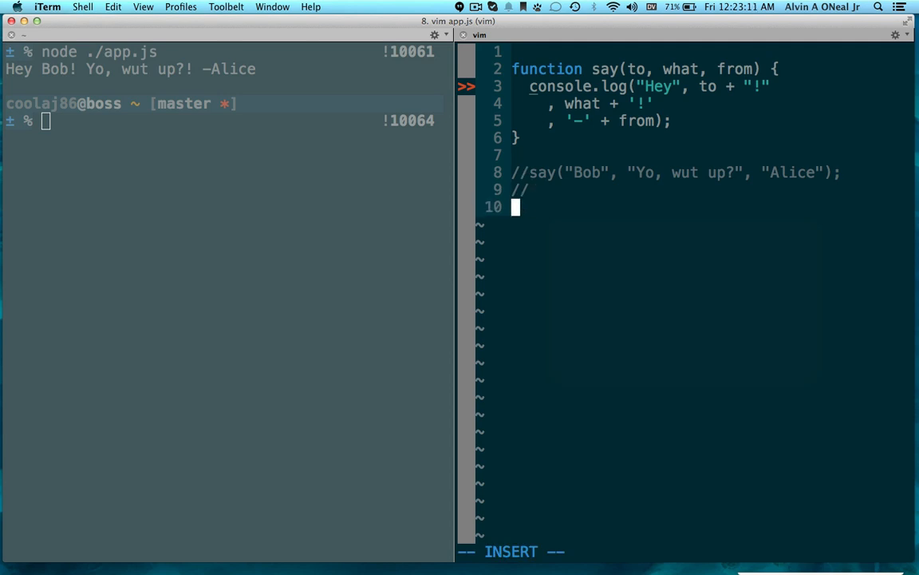
pyautogui.write('console.log(say);')
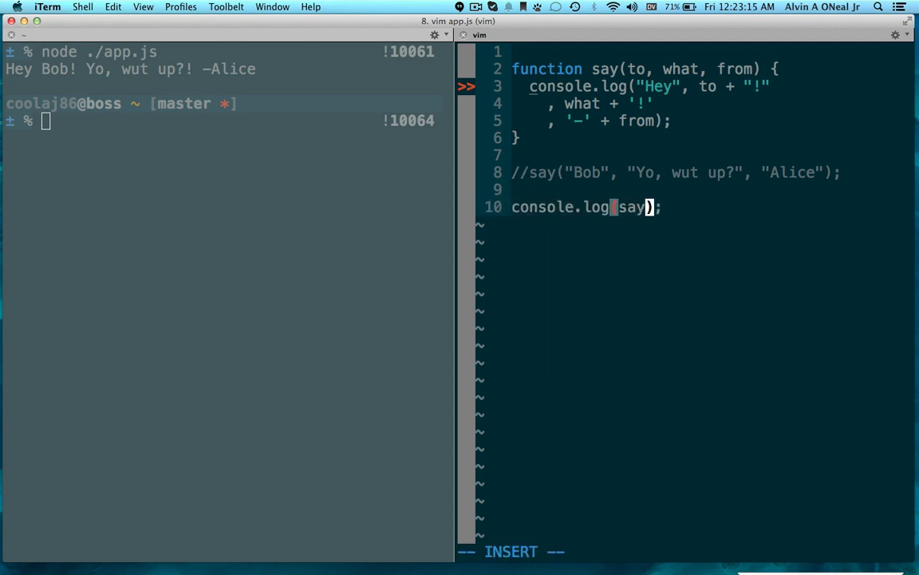
pyautogui.write('.toString(')
pyautogui.click(222, 119)
pyautogui.write('node ./app.js')
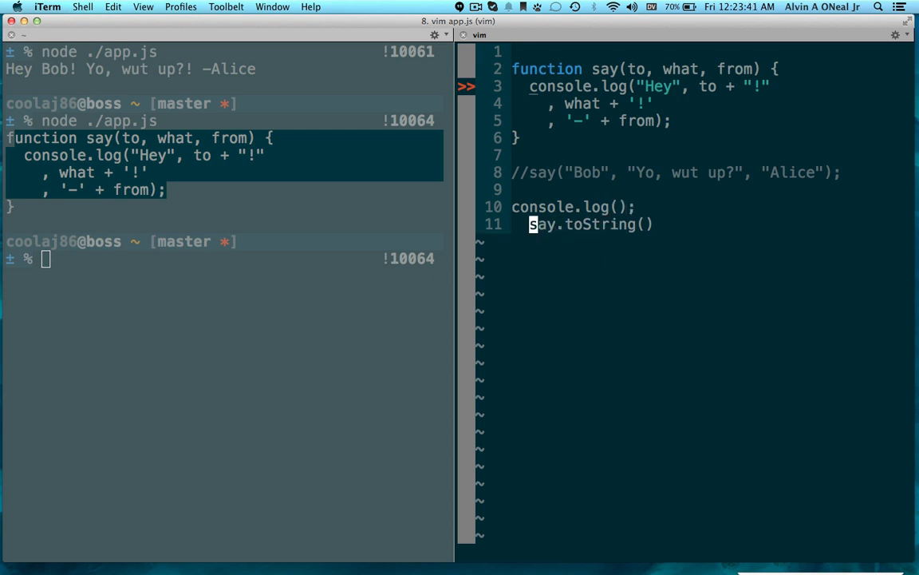
# - Set var args to say's source flattened with replace(/\n/g, ' ') and reduced to its parameter list via '$1'
pyautogui.write('var')
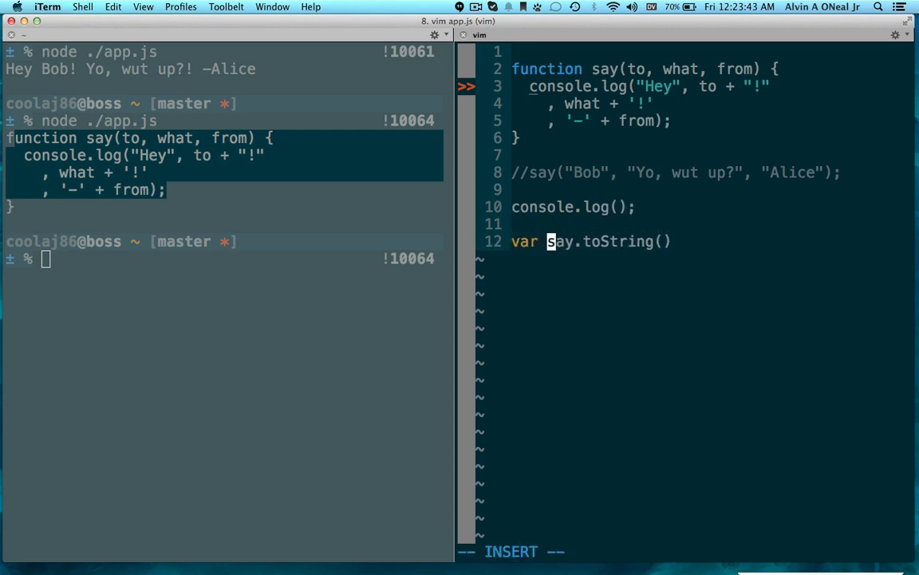
pyautogui.write('args =')
pyautogui.write('.replace(/\\/')
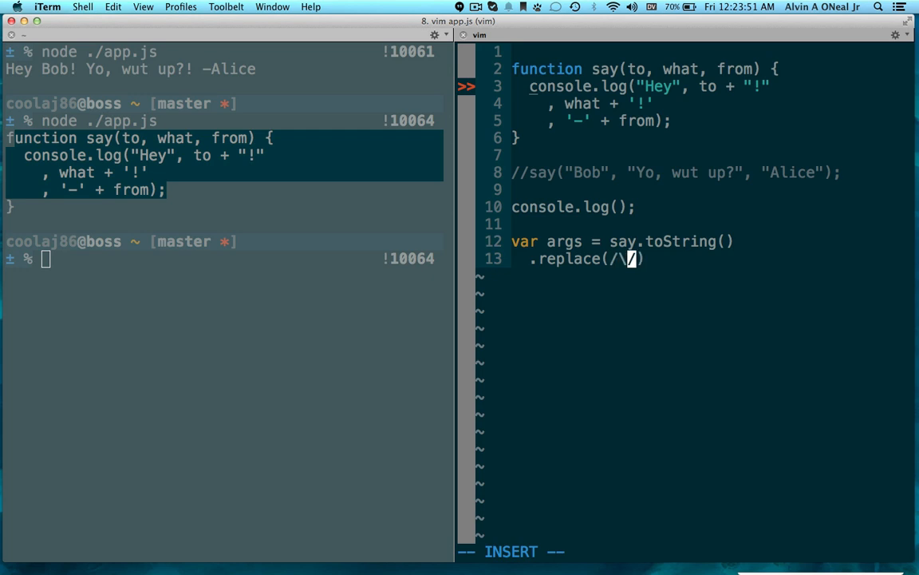
pyautogui.write("n/g, '")
pyautogui.write('.replace(')
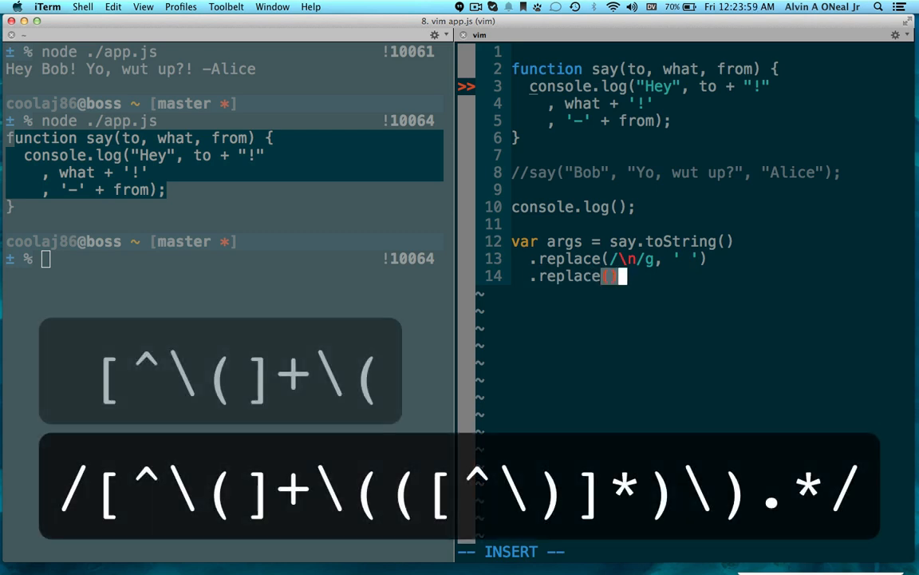
pyautogui.write('/')
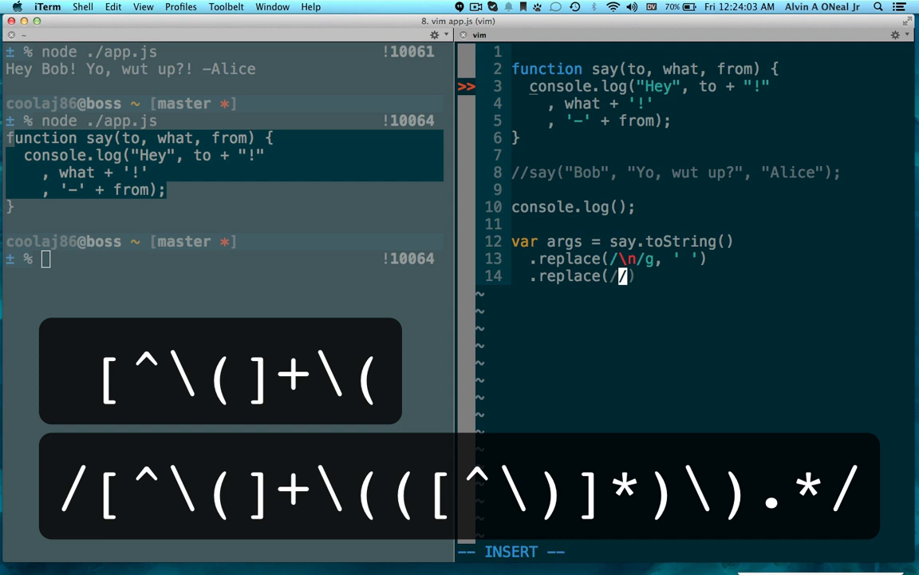
pyautogui.write('[^')
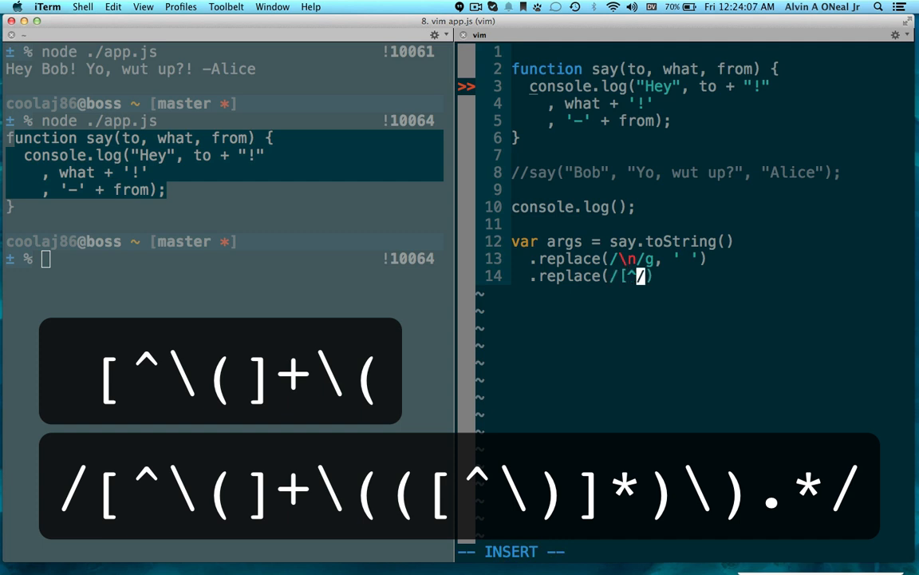
pyautogui.write('\\(')
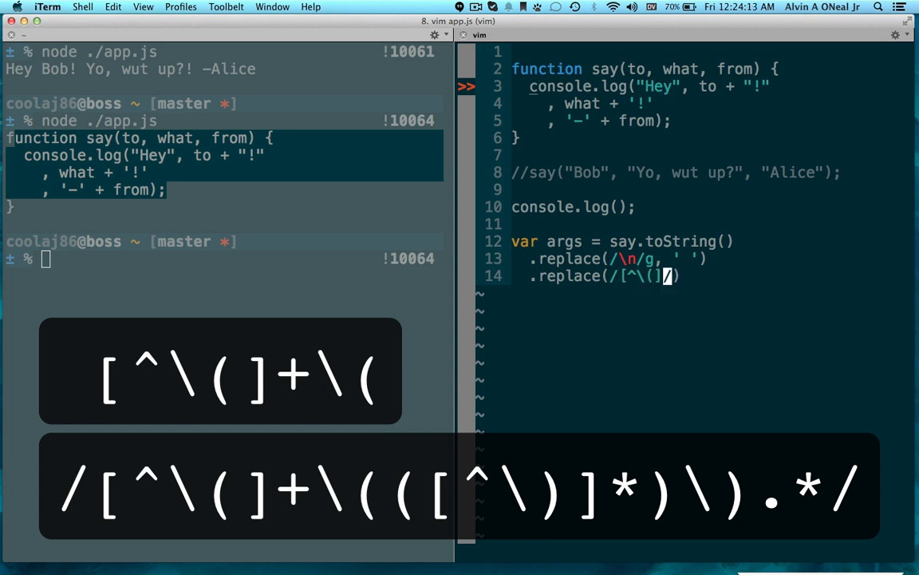
pyautogui.press('i')
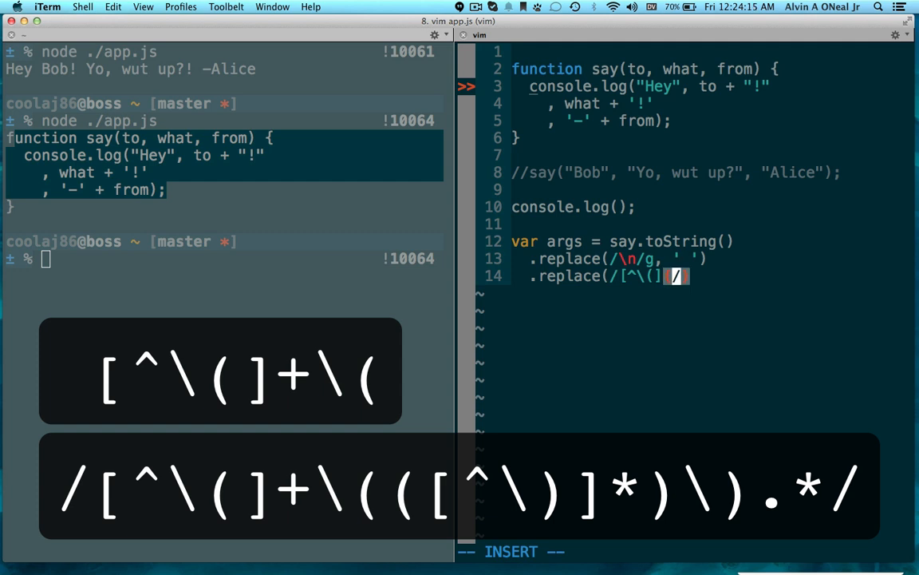
pyautogui.write('\\([^\\)])\\)')
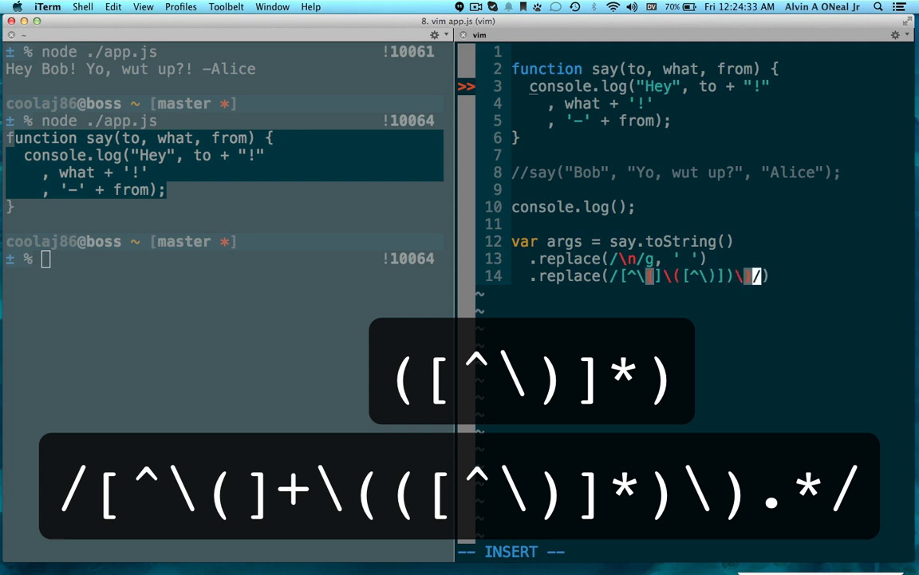
pyautogui.write("/g, '")
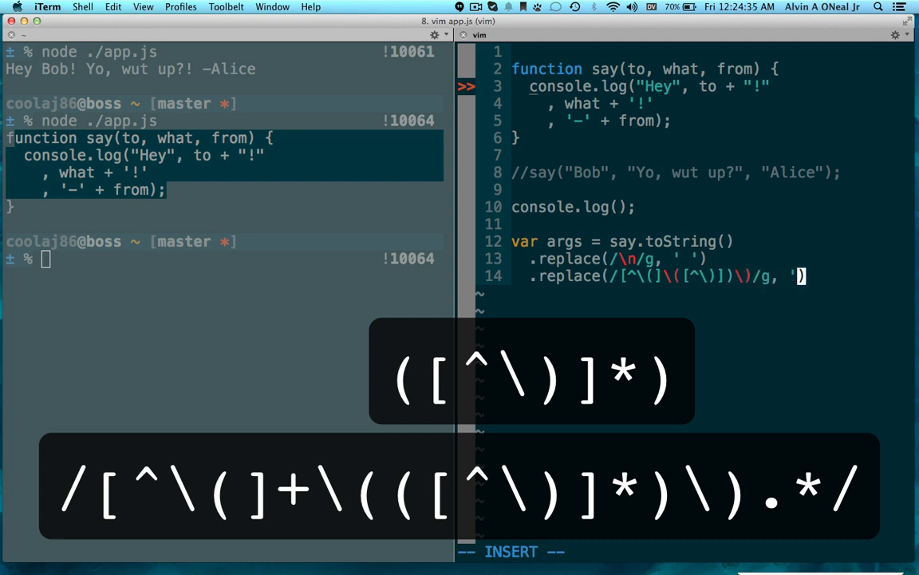
pyautogui.write('$1')
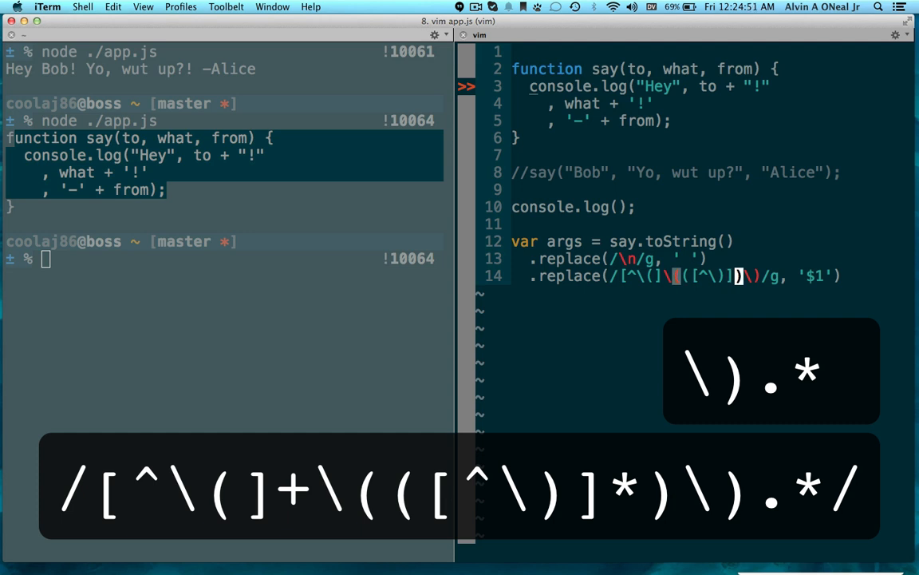
# - Split the extracted parameter list on /\s*,\s*/ to yield [ 'to', 'what', 'from' ]
pyautogui.press('i')
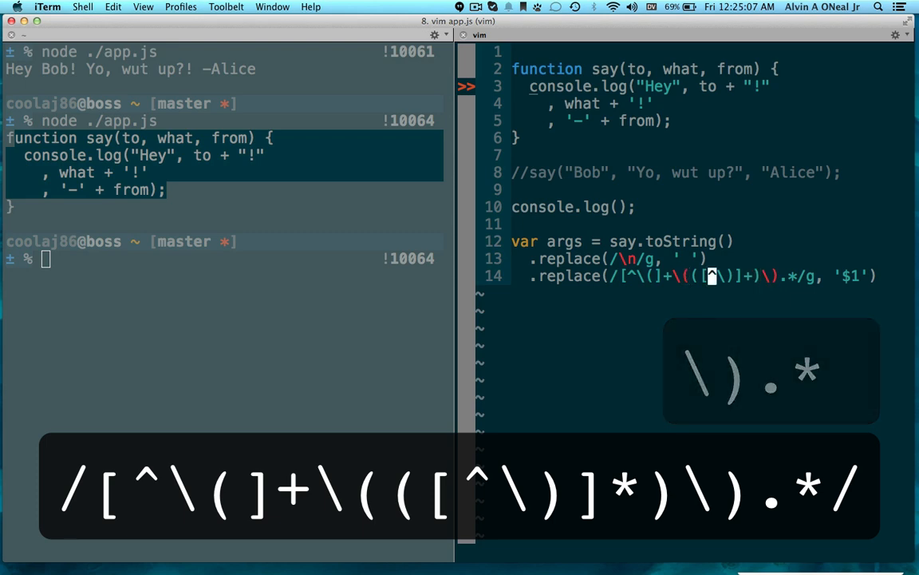
pyautogui.write('.split(')
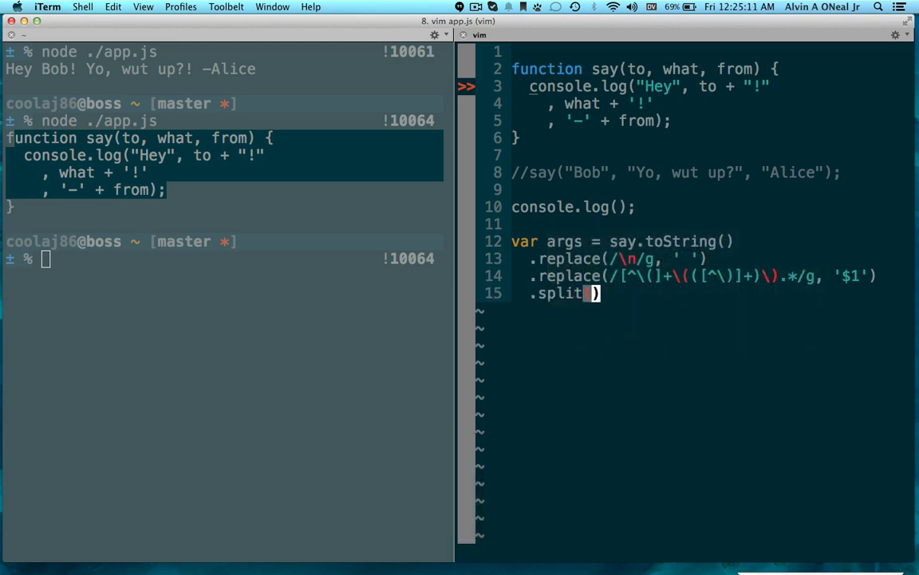
pyautogui.write('/\\/')
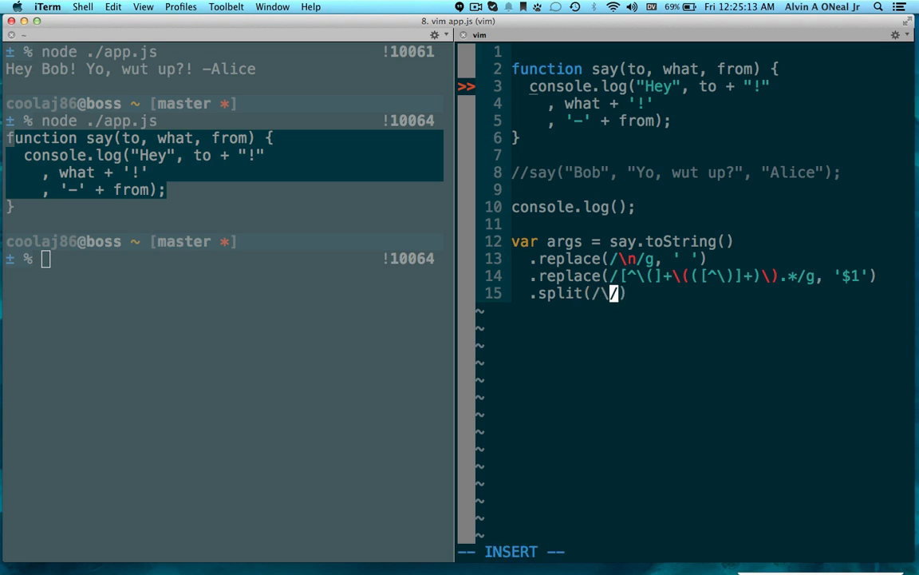
pyautogui.write('s+')
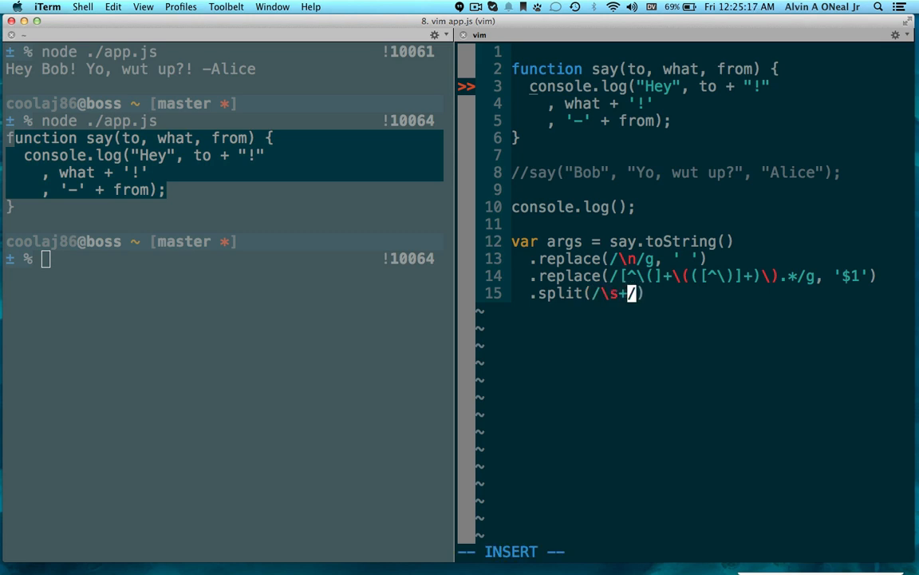
pyautogui.write(',\\s*')
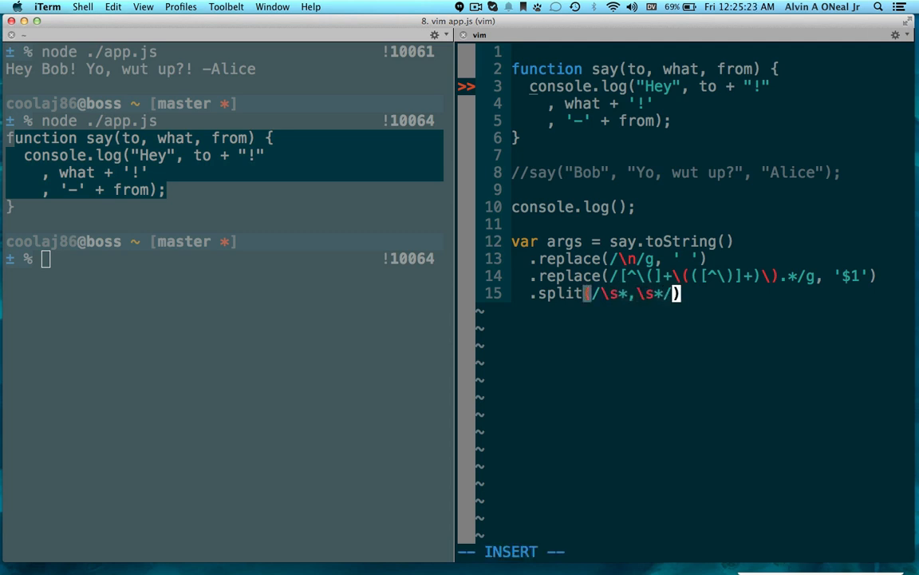
pyautogui.write('args')
pyautogui.press('Return')
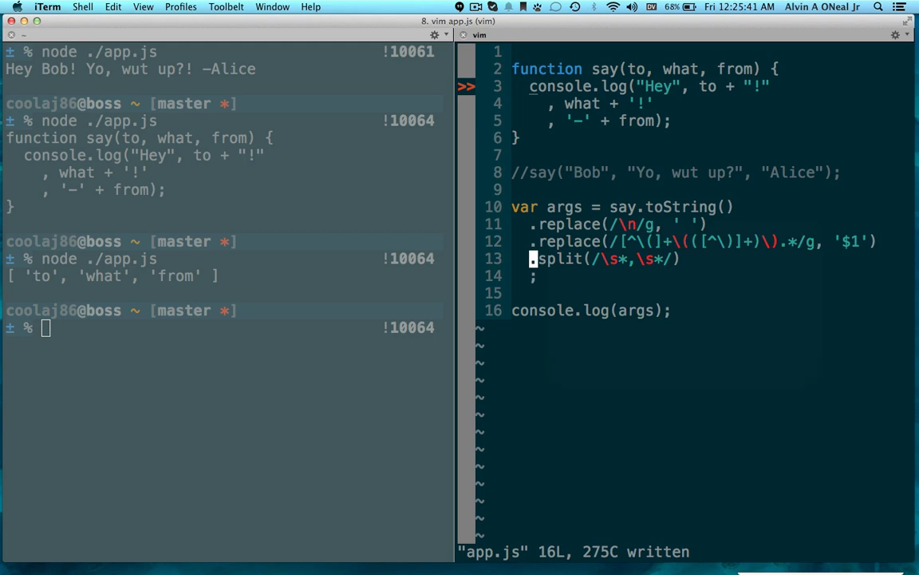
# - Add a moduleMap object to the var block starting with to: "Bob"
pyautogui.press('o')
pyautogui.write(', mo')
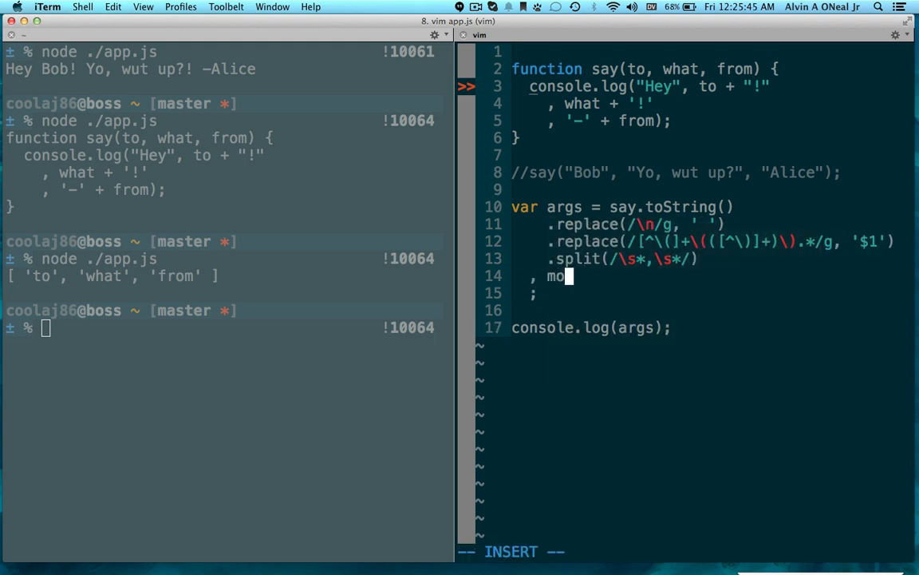
pyautogui.write('duleMap')
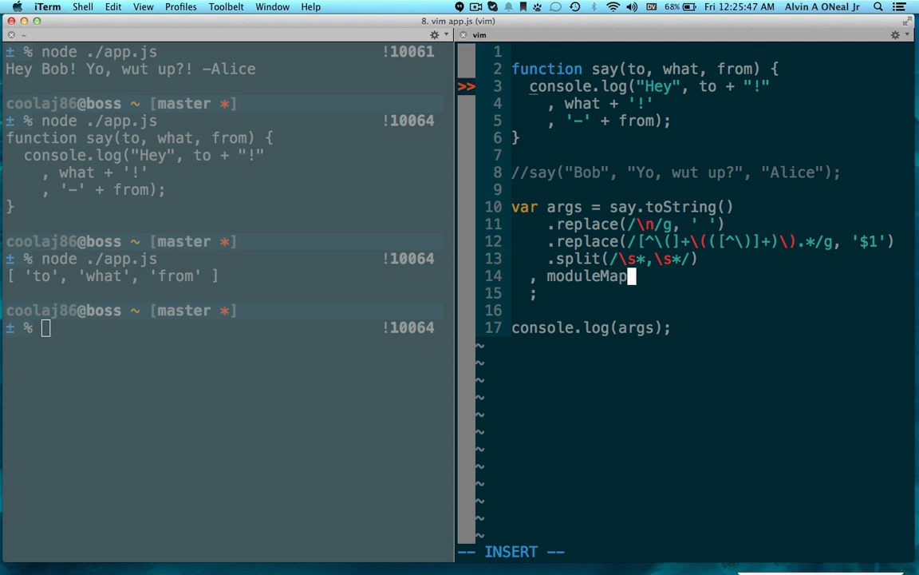
pyautogui.write('= {')
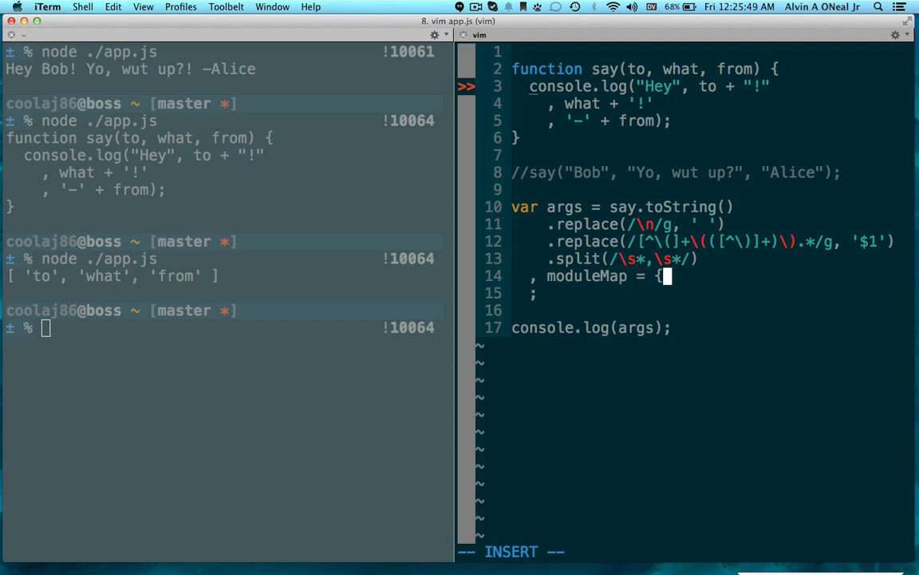
pyautogui.press('Return')
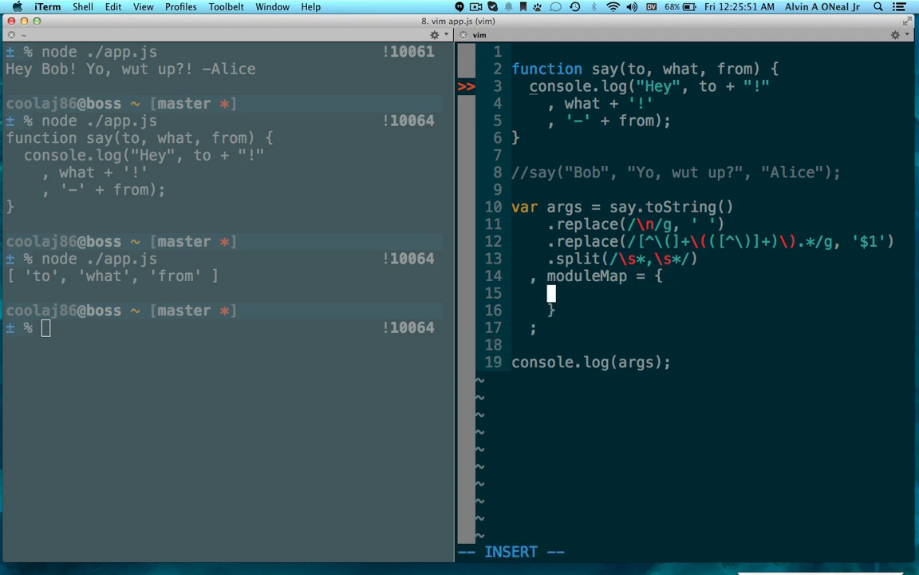
pyautogui.write('to:')
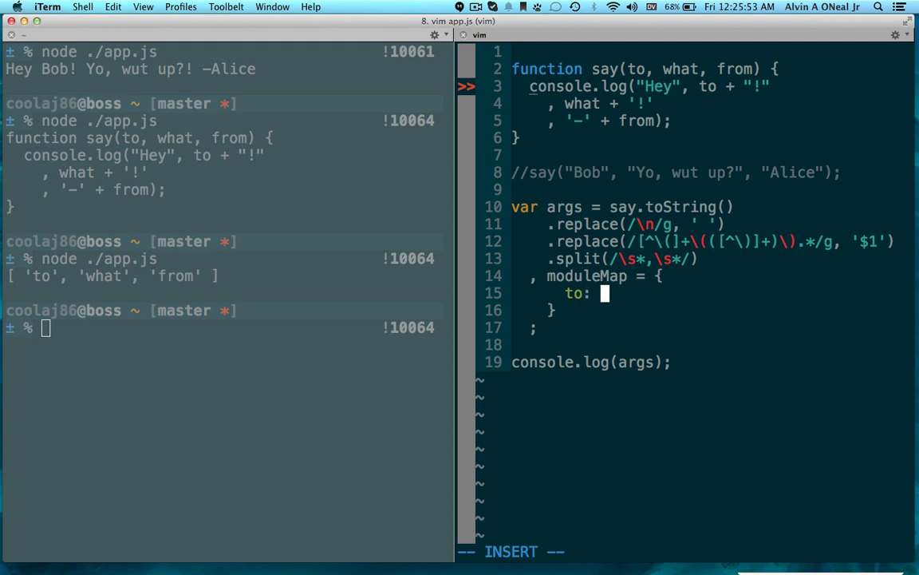
pyautogui.write('"Bob"')
pyautogui.write(', what: "Y')
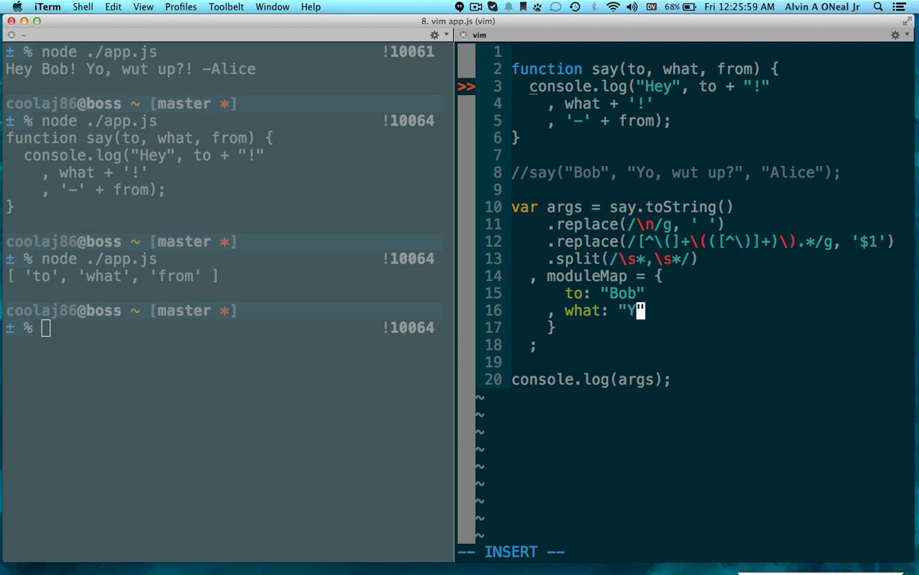
# - Complete moduleMap with what: "Yo, wut up?!", from: "Alice" and strange: "Danger"
pyautogui.write('o, wut')
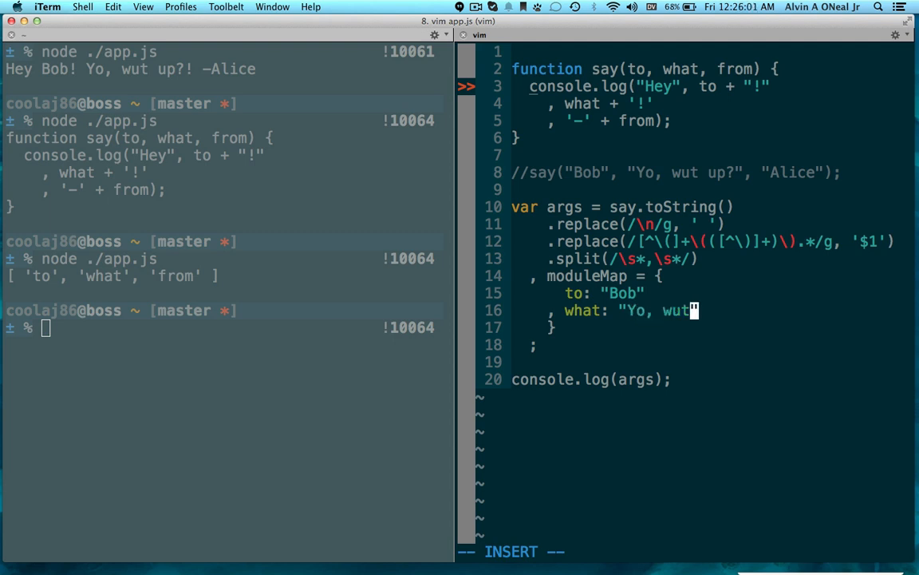
pyautogui.write('up"')
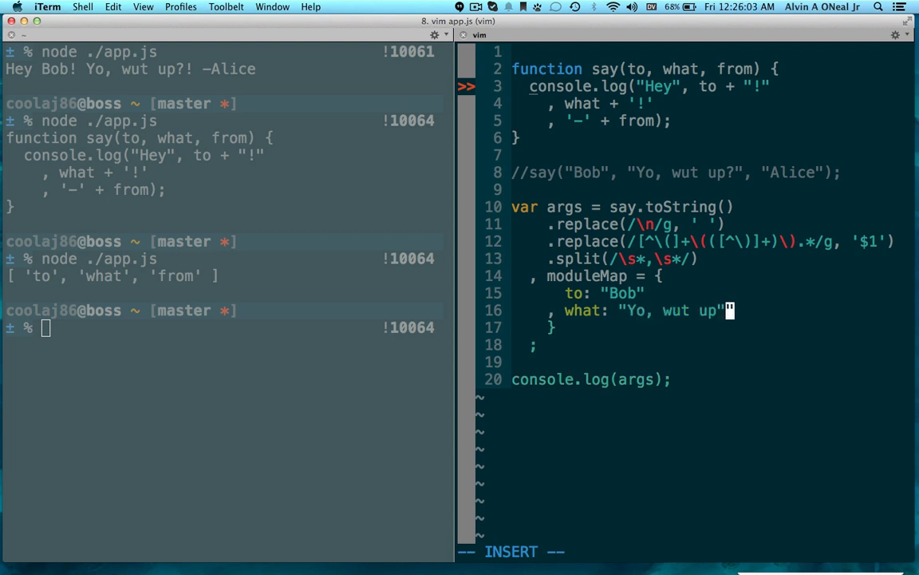
pyautogui.write('?')
pyautogui.write(', from: "Ac')
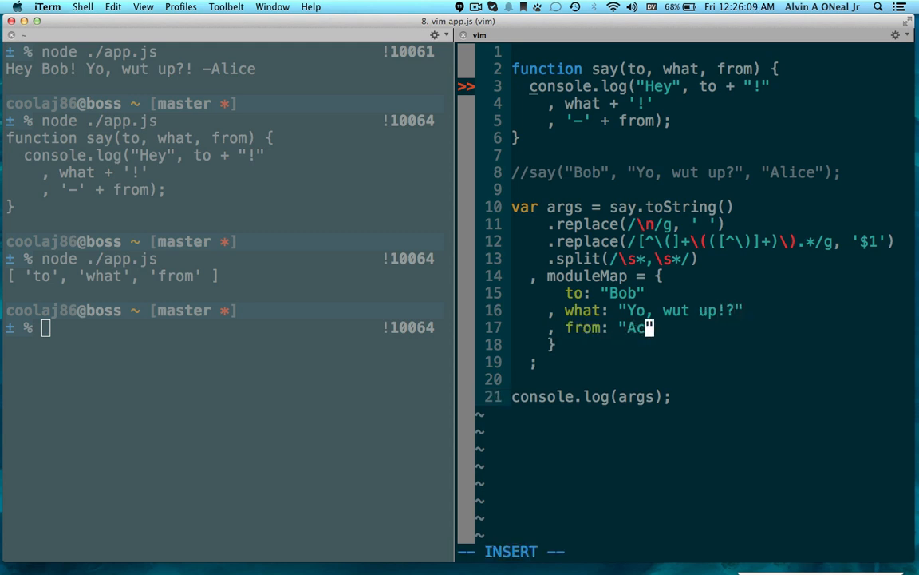
pyautogui.write('lice')
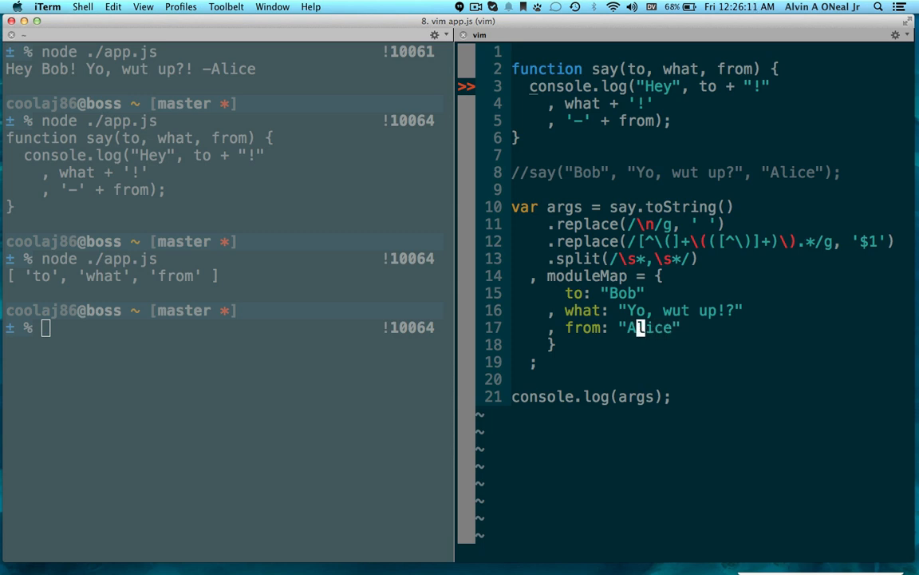
pyautogui.write('strange: "H"')
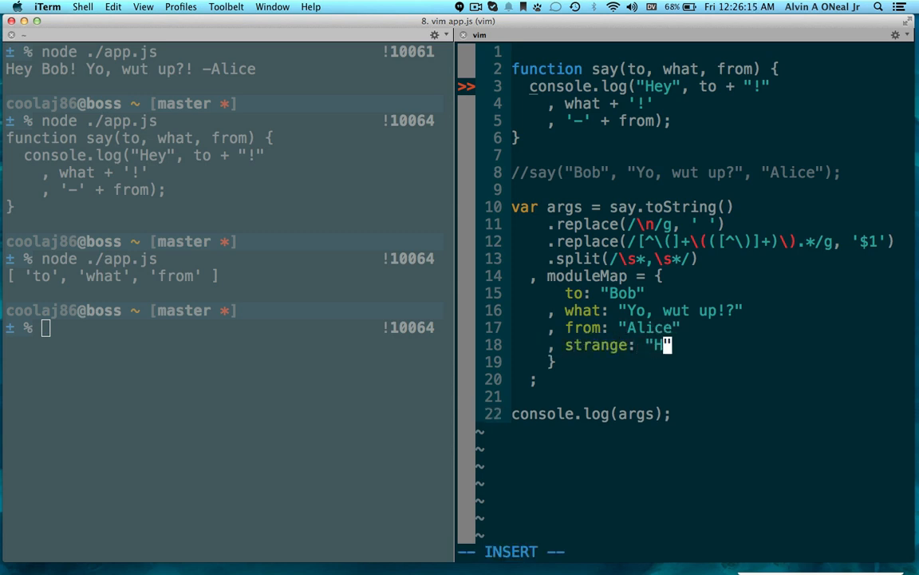
pyautogui.write('anger')
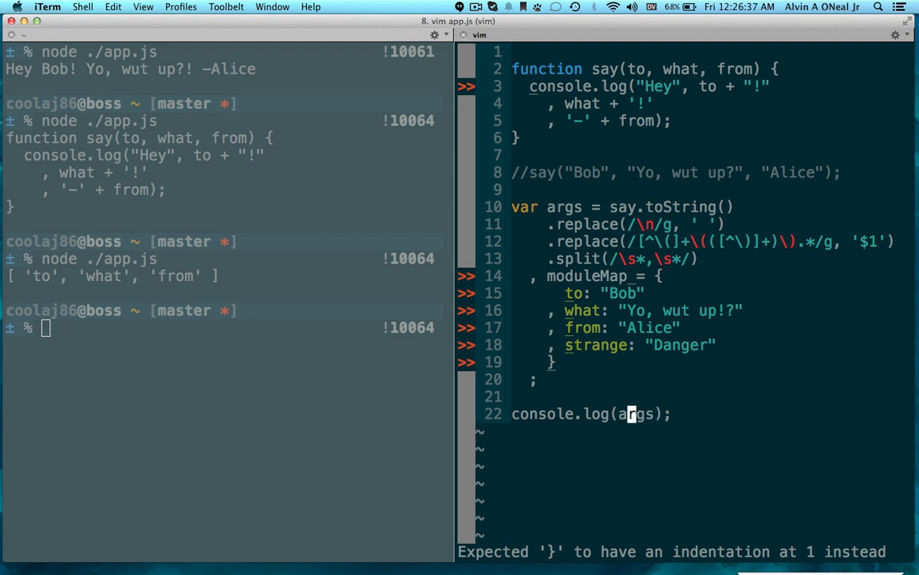
# - Log moduleMap[args[0]] at the end of app.js so Bob prints after the name list
pyautogui.write('module')
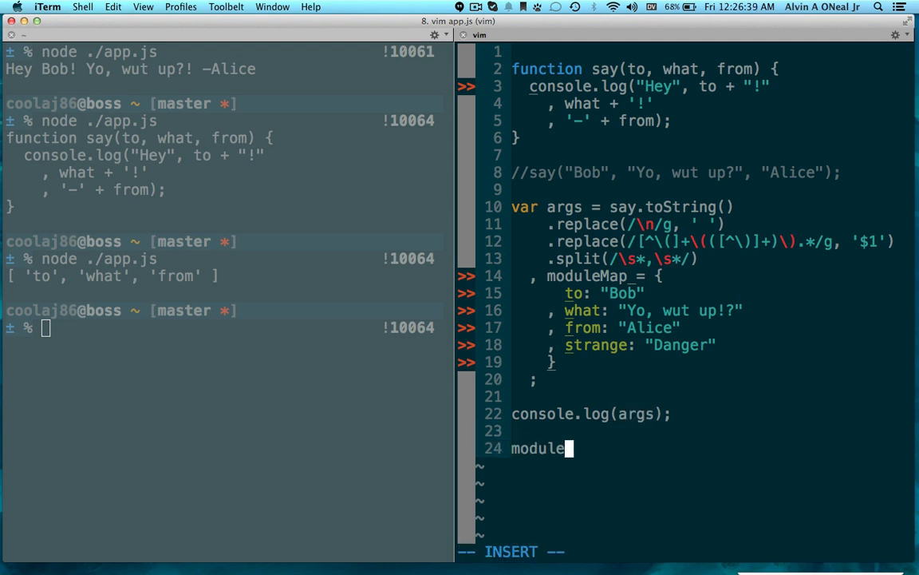
pyautogui.write('ap')
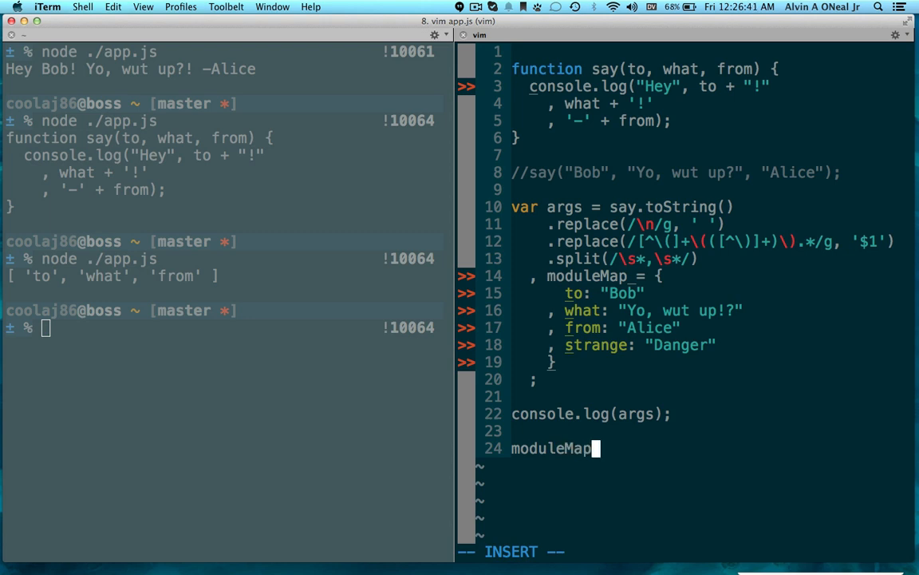
pyautogui.write('[arg]')
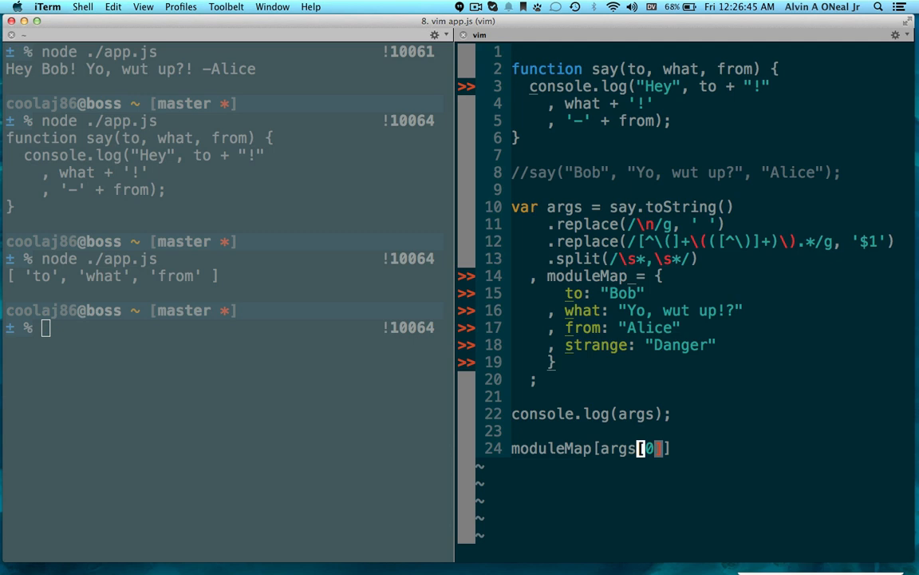
pyautogui.write('console.log(')
pyautogui.write(',')
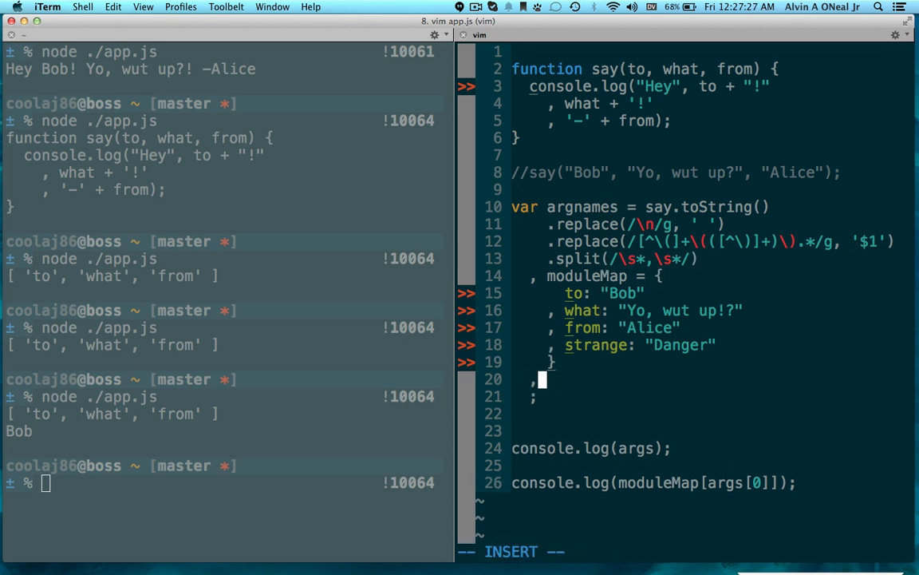
# - Add args = [] to the var block and start an argnames.forEach(function (argname)) loop
pyautogui.write('args = []')
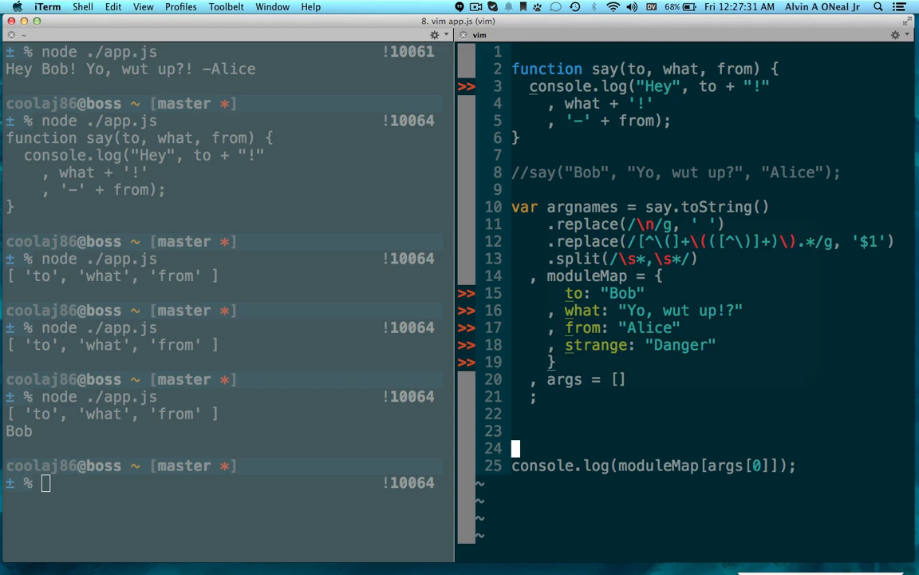
pyautogui.write('a')
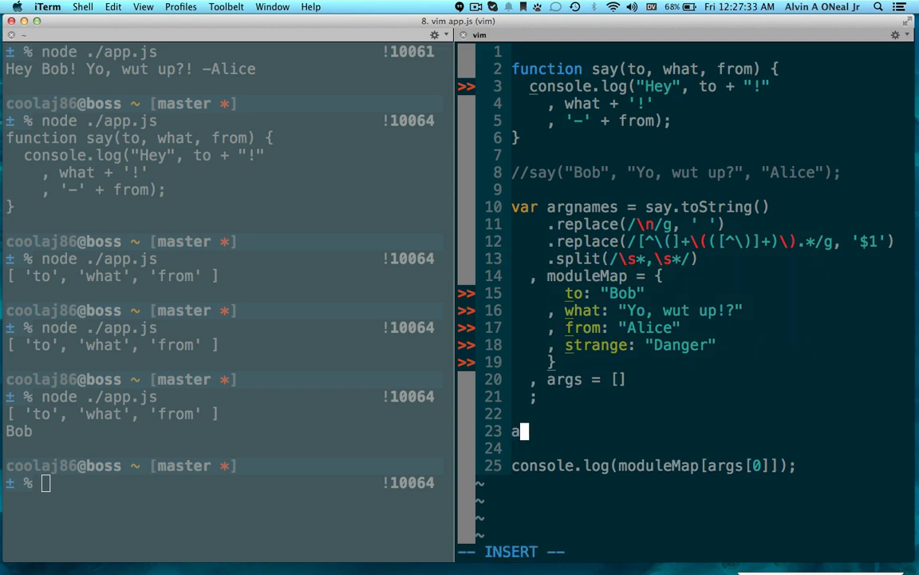
pyautogui.write('rgnames.f')
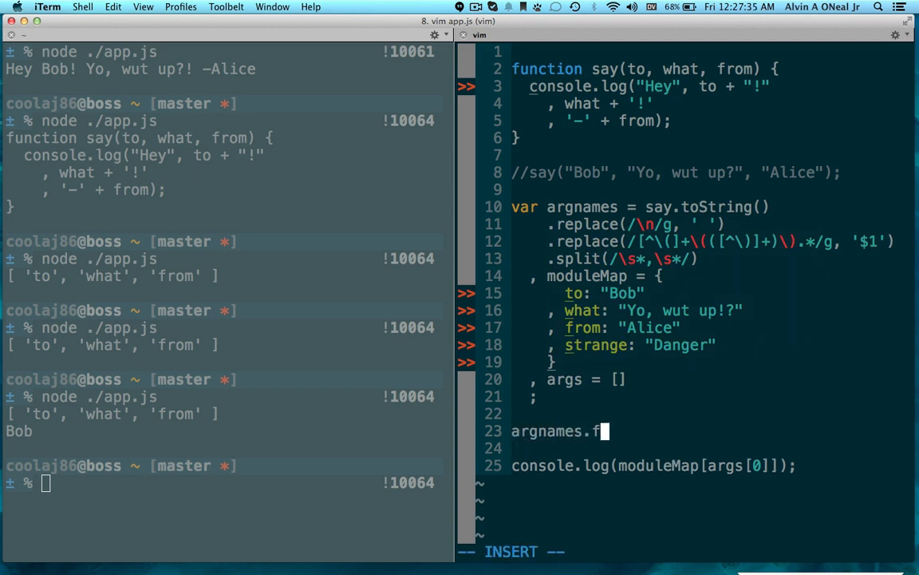
pyautogui.write('orEach(function (argname) {')
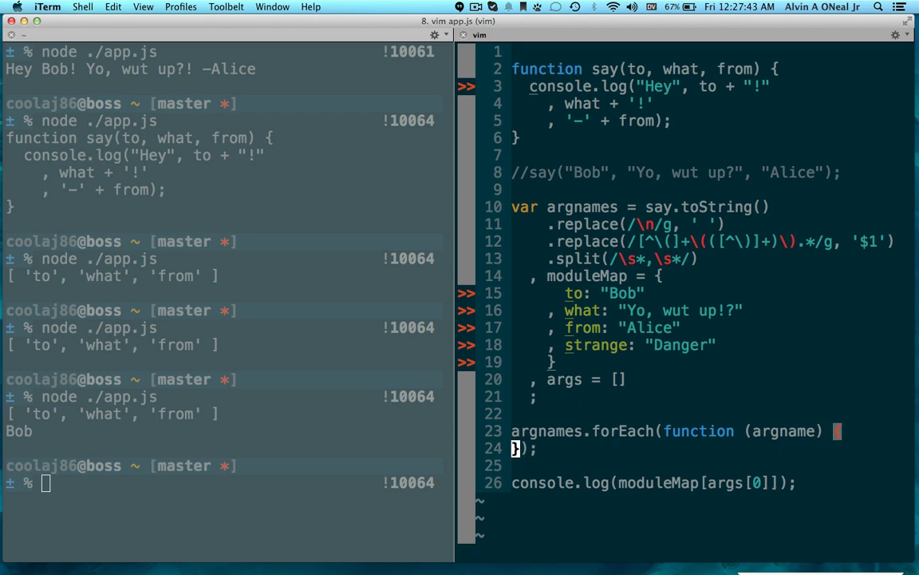
# - Push moduleMap[argname] into args inside the loop body
pyautogui.write('mod')
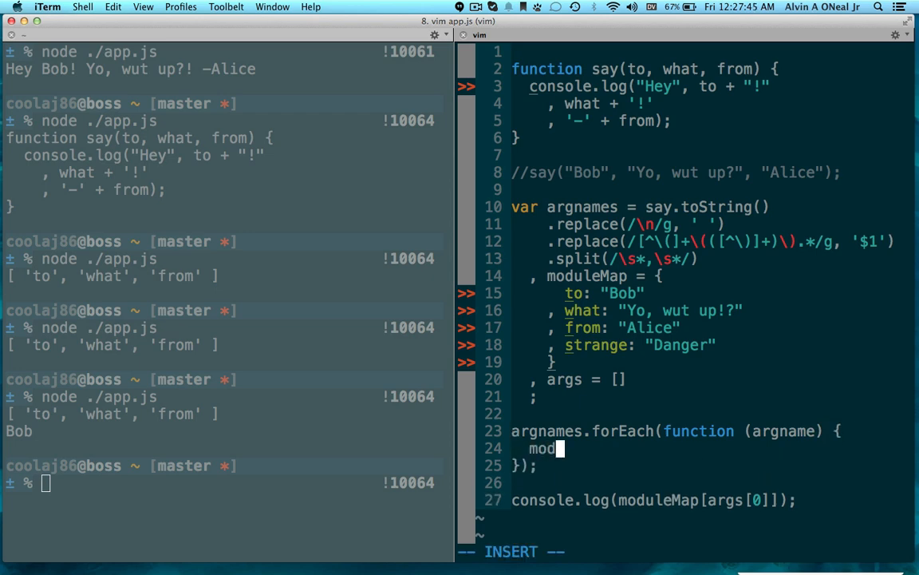
pyautogui.write('uleMap[arg')
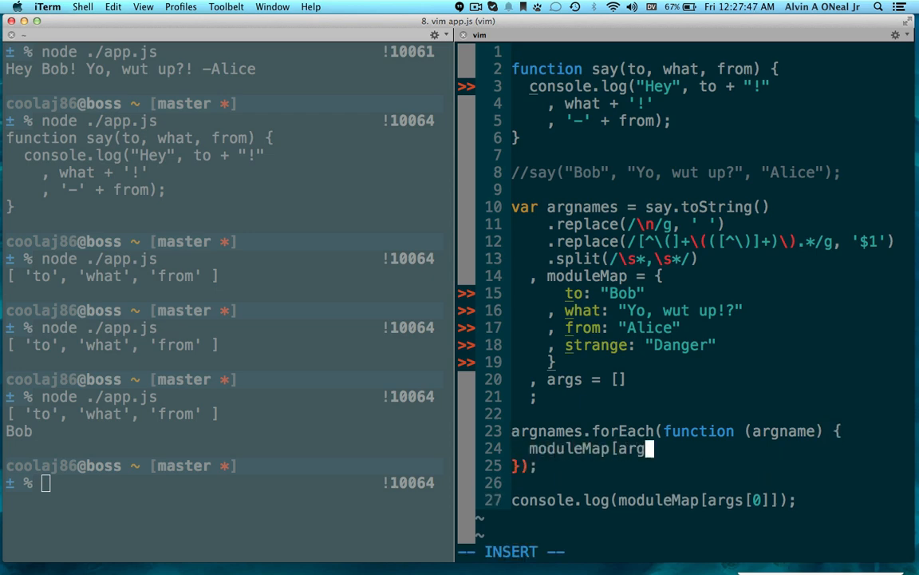
pyautogui.write('name];')
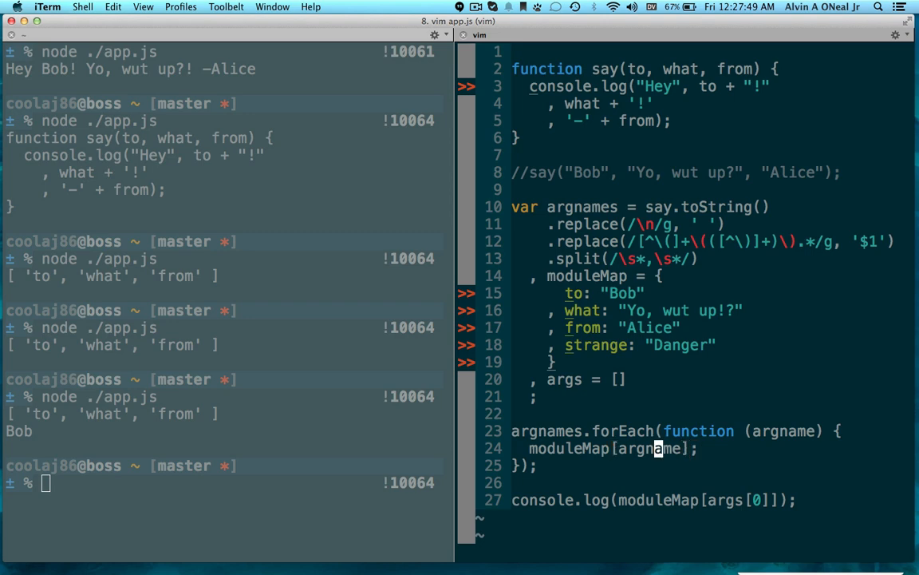
pyautogui.press('i')
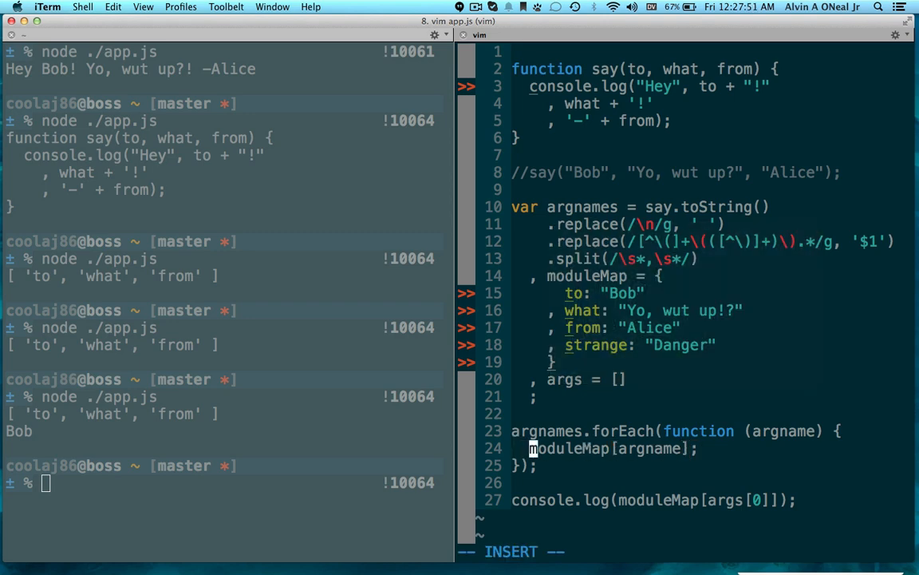
pyautogui.write('args.push(')
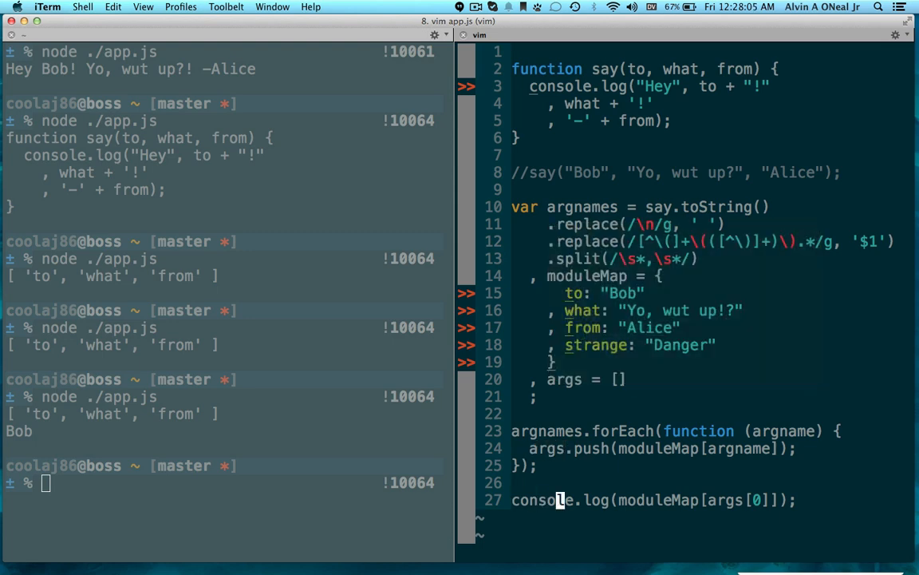
# - End app.js with say.apply(null, args), dropping the stray User. insertion and console.log(args), and save
pyautogui.press('v')
pyautogui.write('say.')
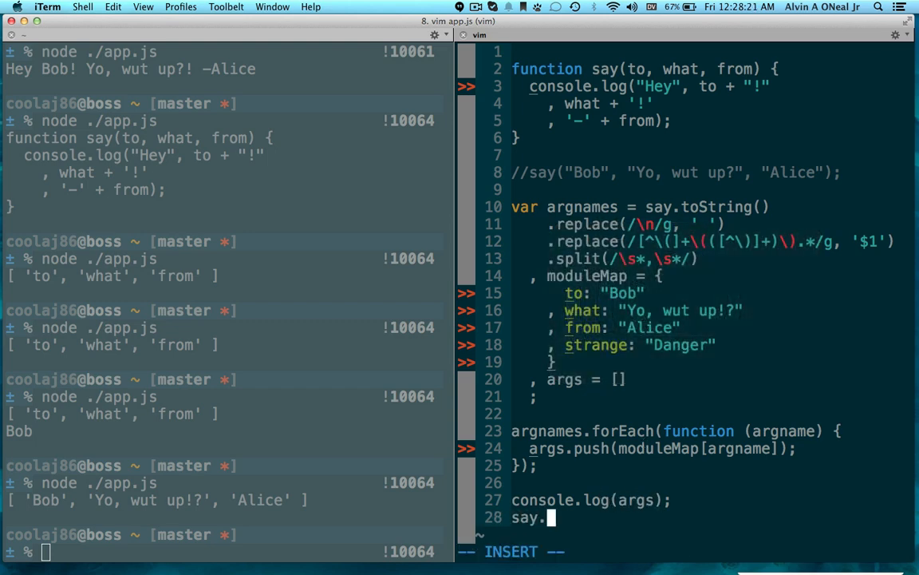
pyautogui.write('apply();')
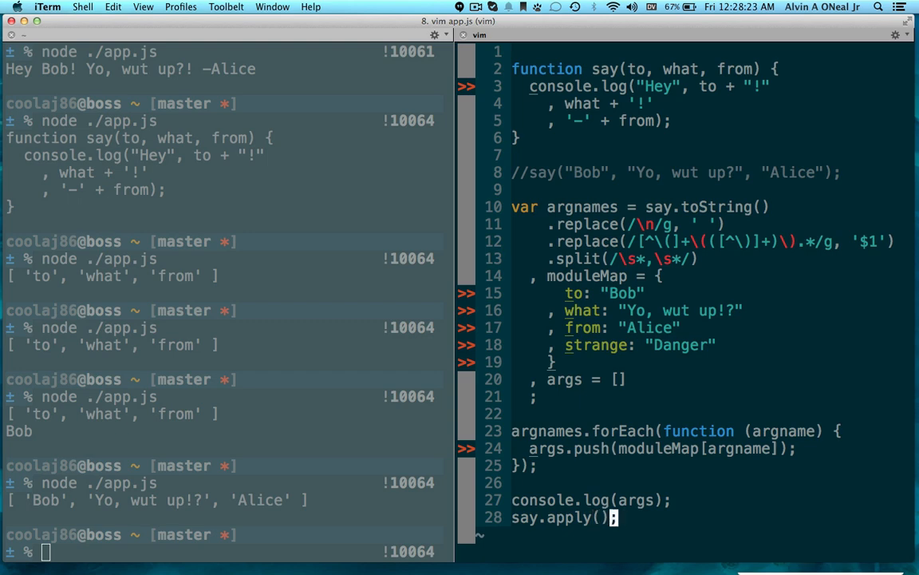
pyautogui.write('null,')
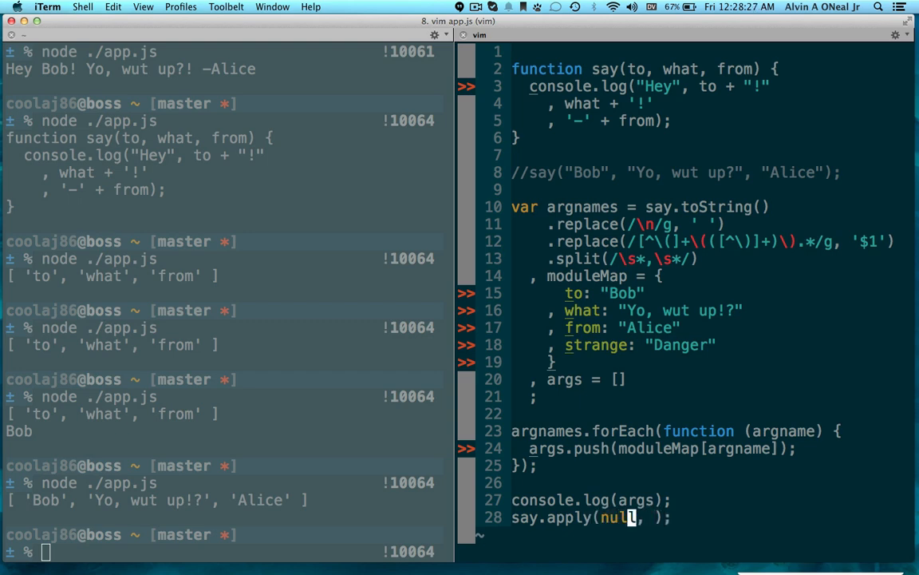
pyautogui.press('i')
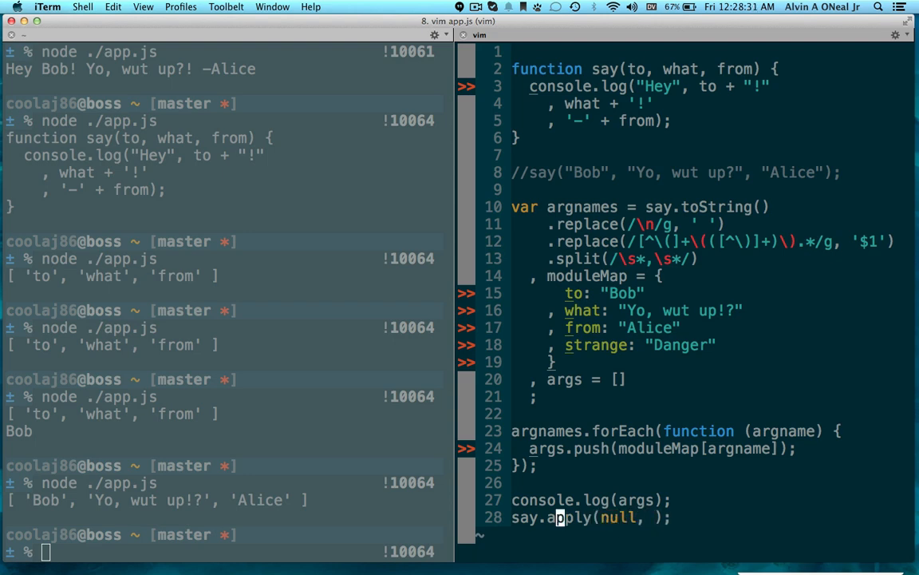
pyautogui.press('I')
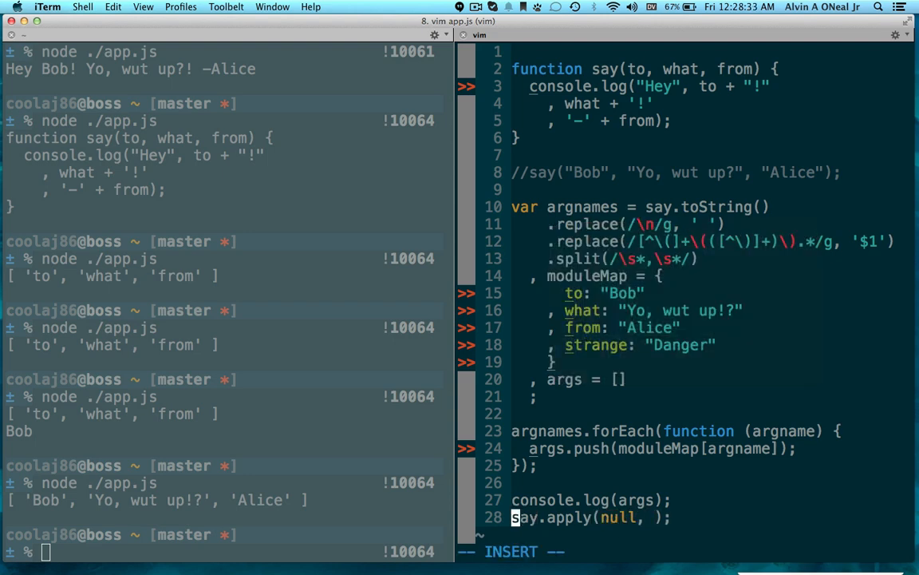
pyautogui.write('User.')
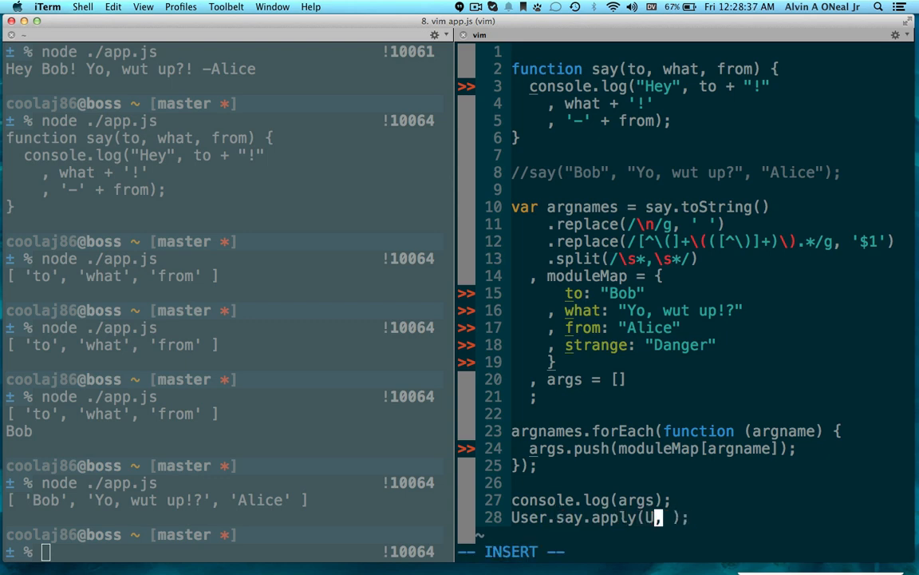
pyautogui.write('ser,')
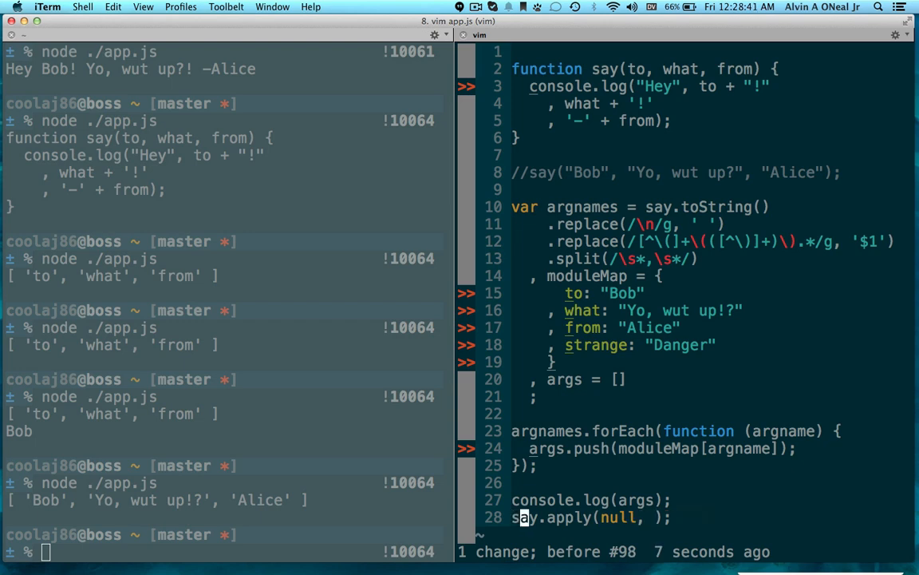
pyautogui.write('args')
pyautogui.click(223, 551)
pyautogui.write('vim app.js')
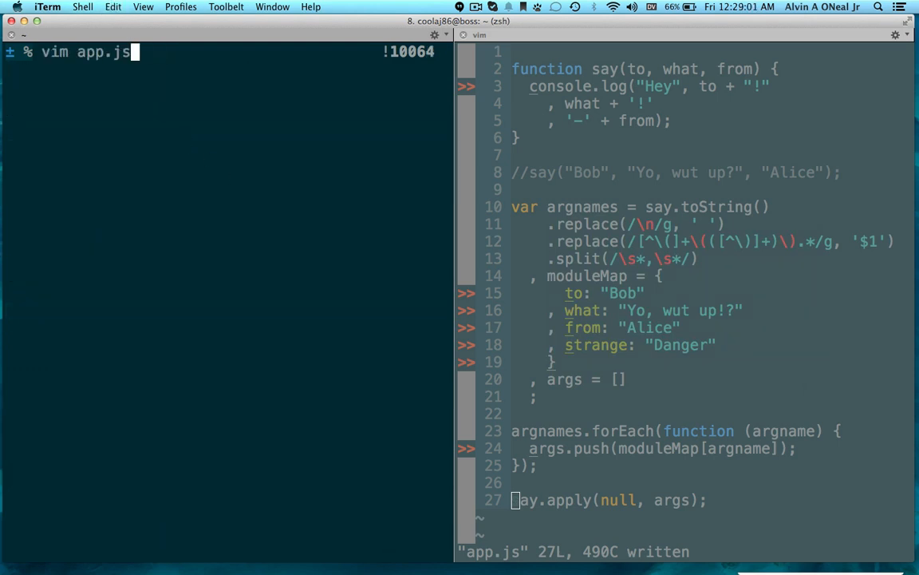
# - Rewrite say's signature to say(what, to, stranger) and use stranger || ... in the body
pyautogui.write('to, ')
pyautogui.press('enter')
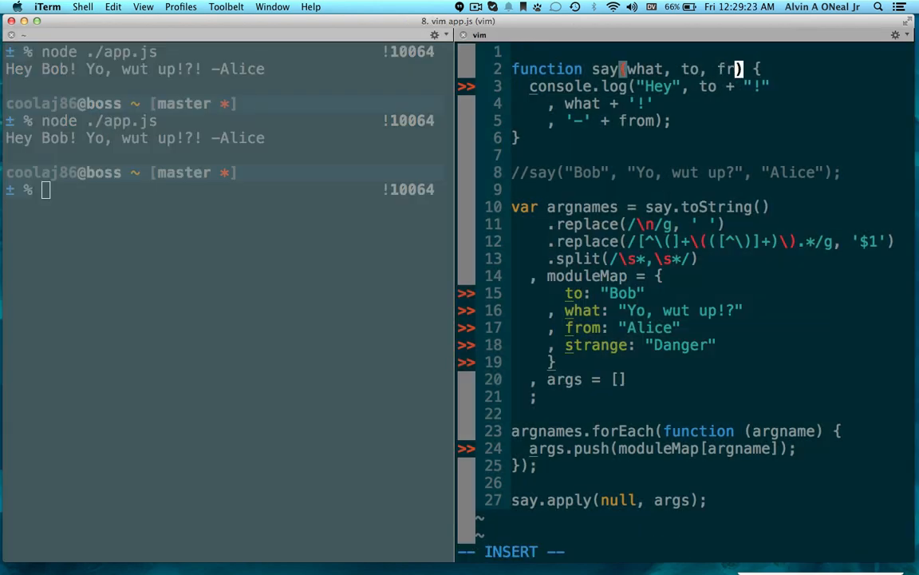
pyautogui.write('stranger')
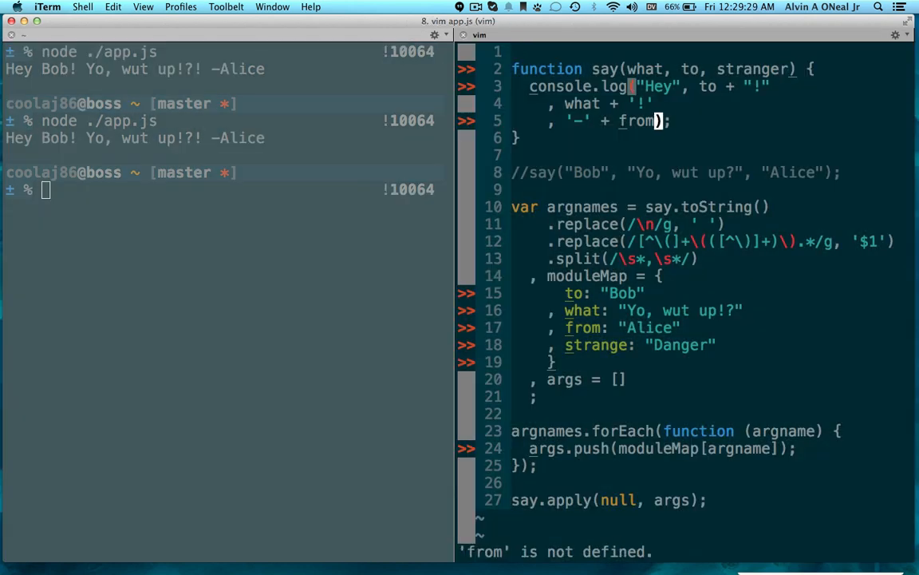
pyautogui.write('stranger')
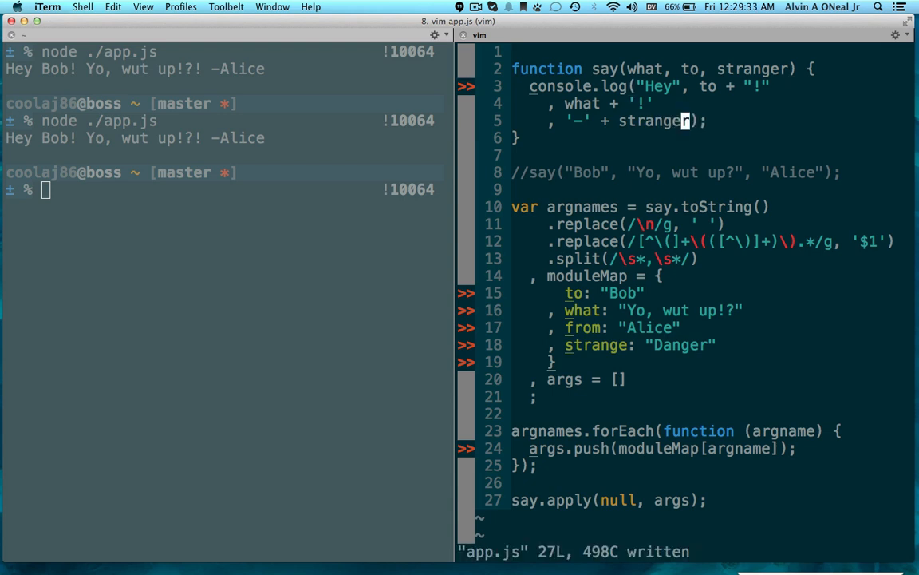
pyautogui.write('||')
pyautogui.write('uglifyjs -')
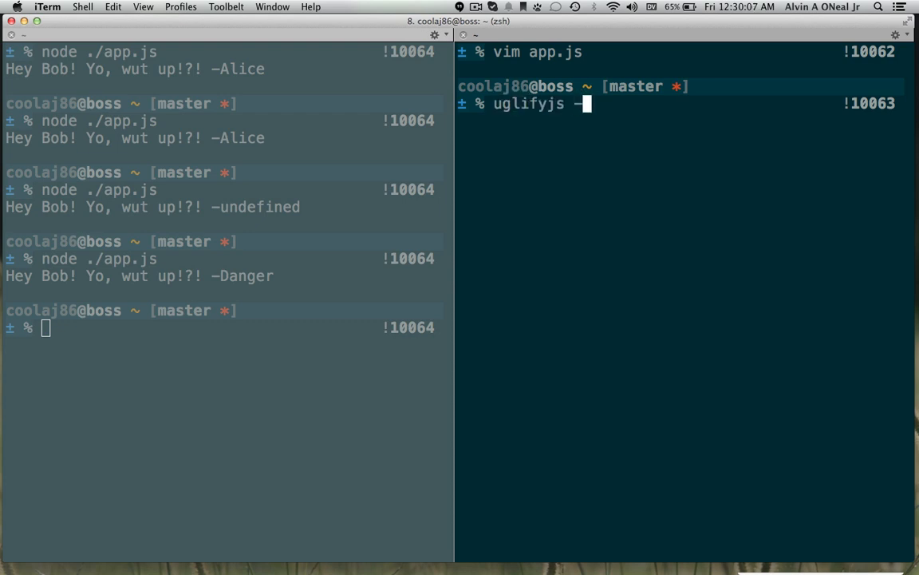
# - Attempt uglifyjs -m app.js > app.min.js, then npm install/search for a minify/compress tool
pyautogui.write('m app.js')
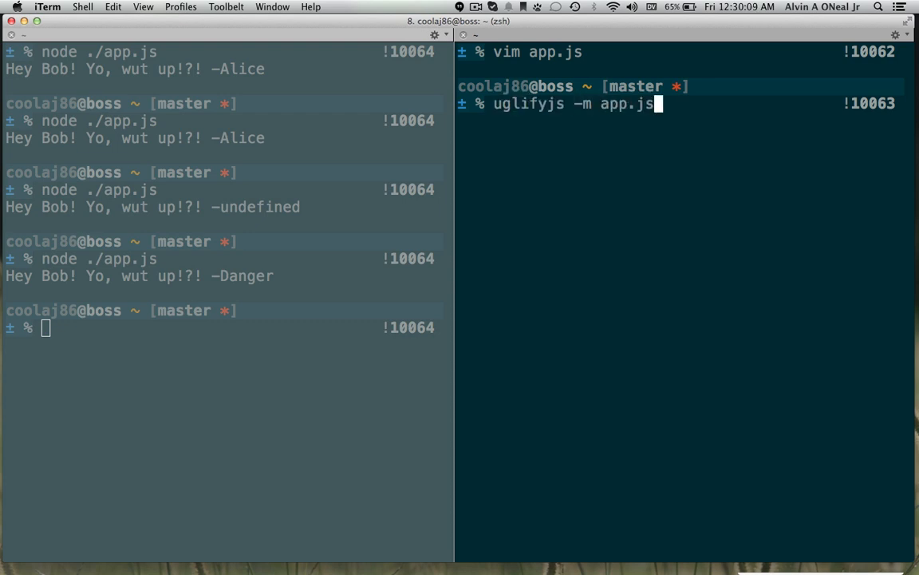
pyautogui.write('> app.min.js')
pyautogui.write('npm')
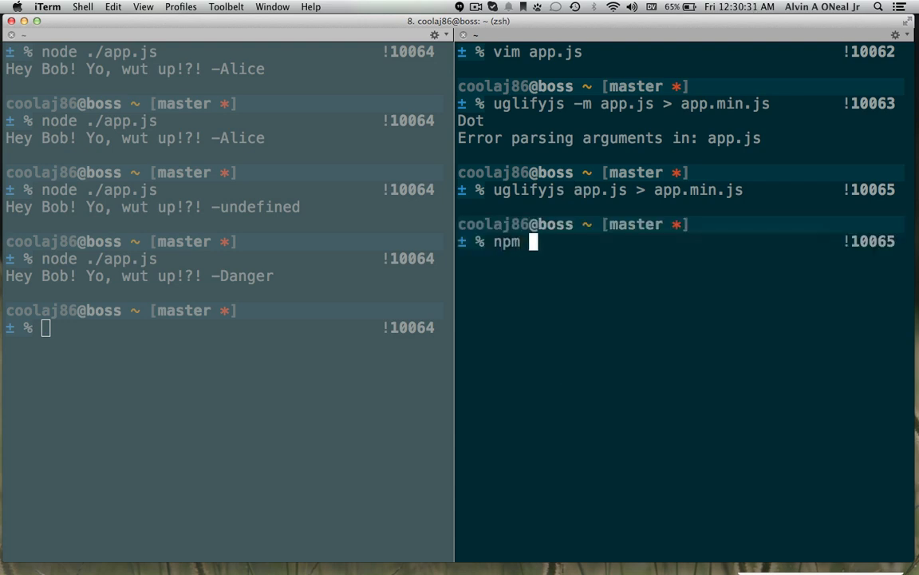
pyautogui.write('install -g js')
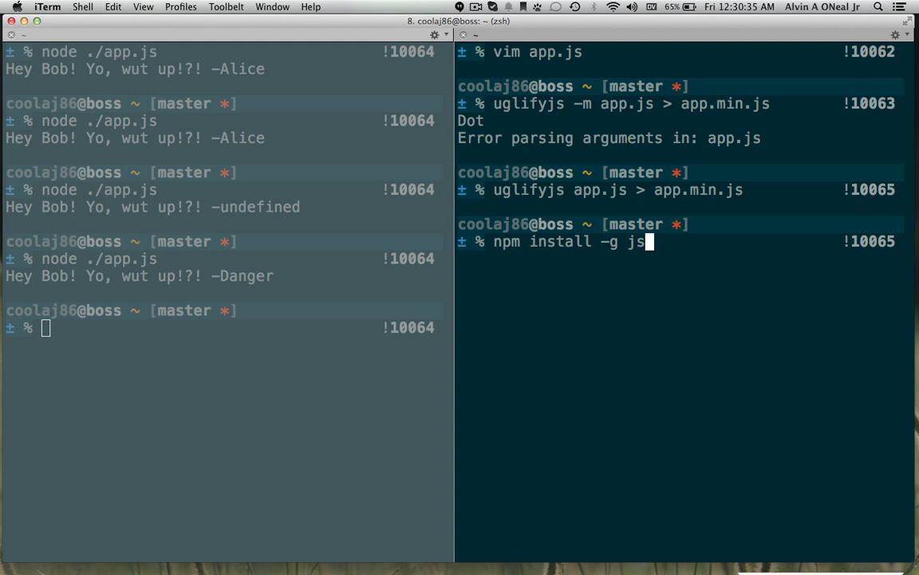
pyautogui.write('compress')
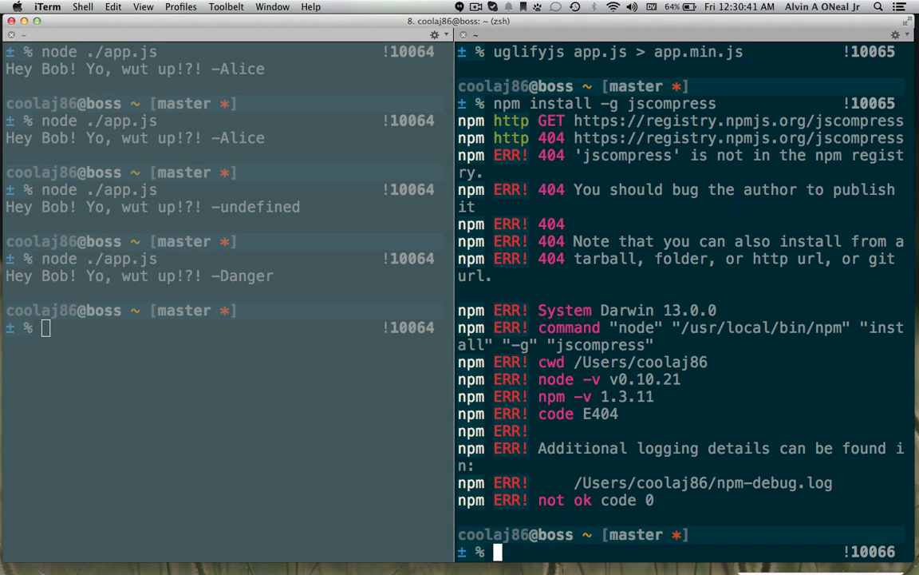
pyautogui.write('npm')
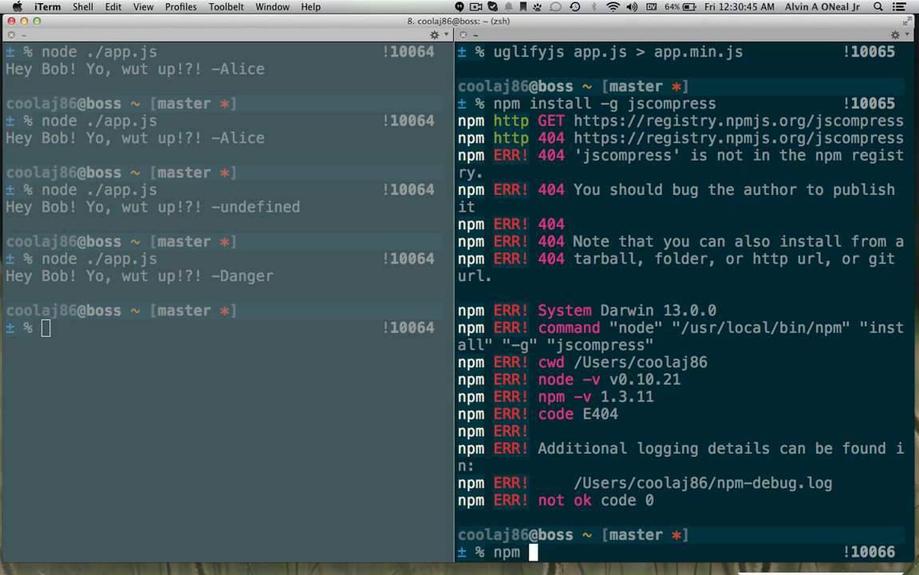
pyautogui.write('search')
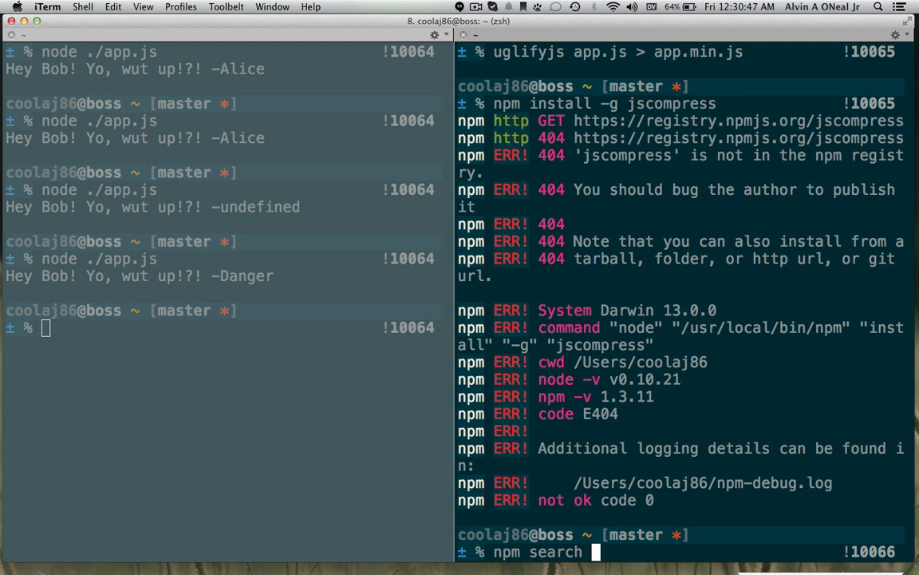
pyautogui.write('minify')
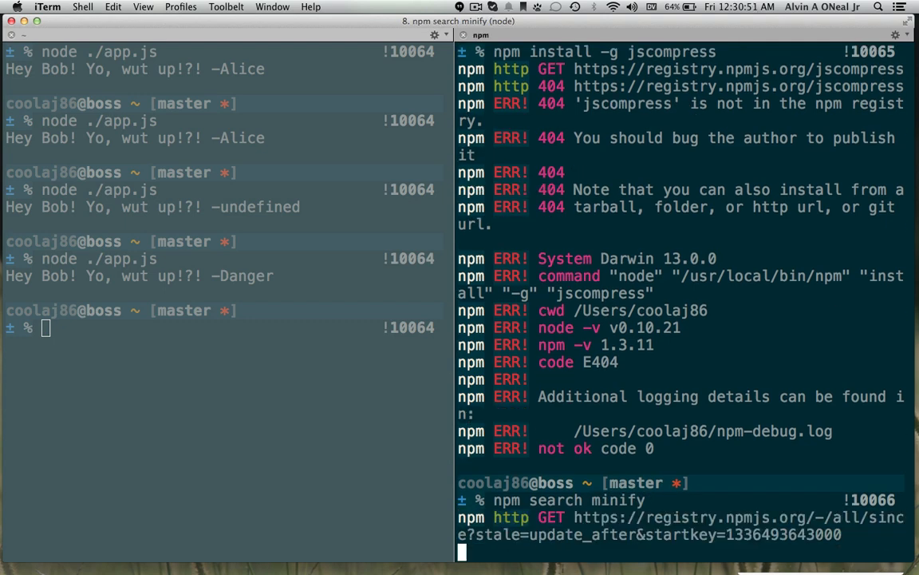
pyautogui.moveTo(565, 338)
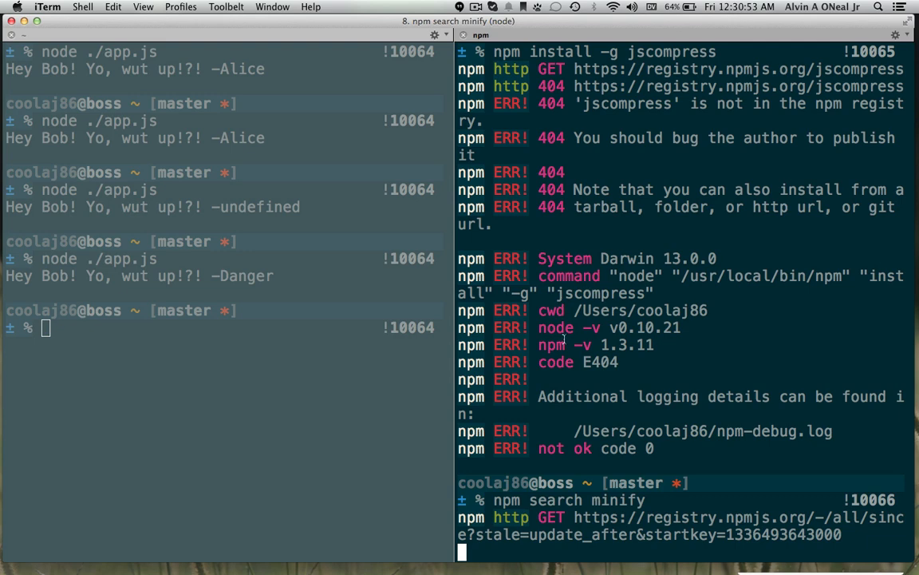
pyautogui.moveTo(601, 401)
pyautogui.write('npm install -g jscompress')
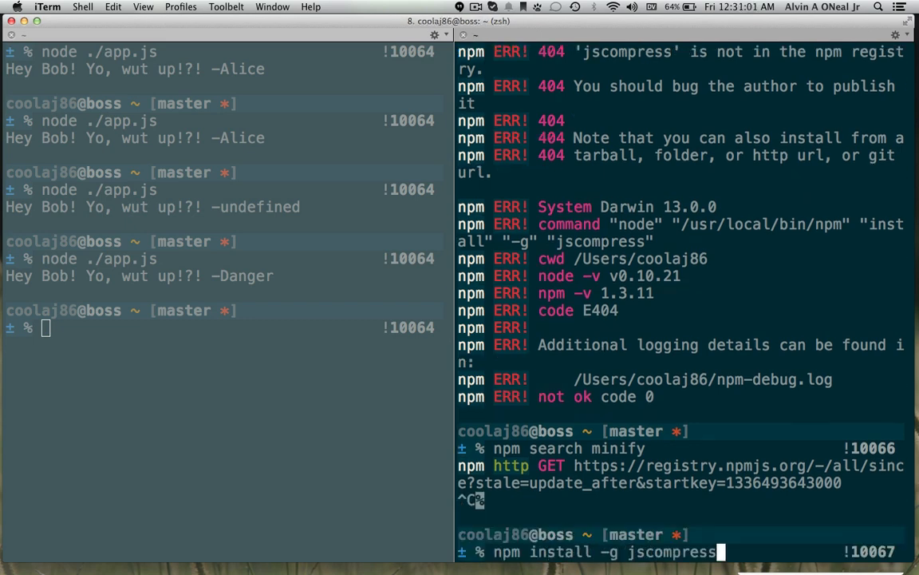
# - Run uglifyjs app.js > app.min.js and open the minified file in Vim
pyautogui.write('uglifyjs -m app.js > app.min.js')
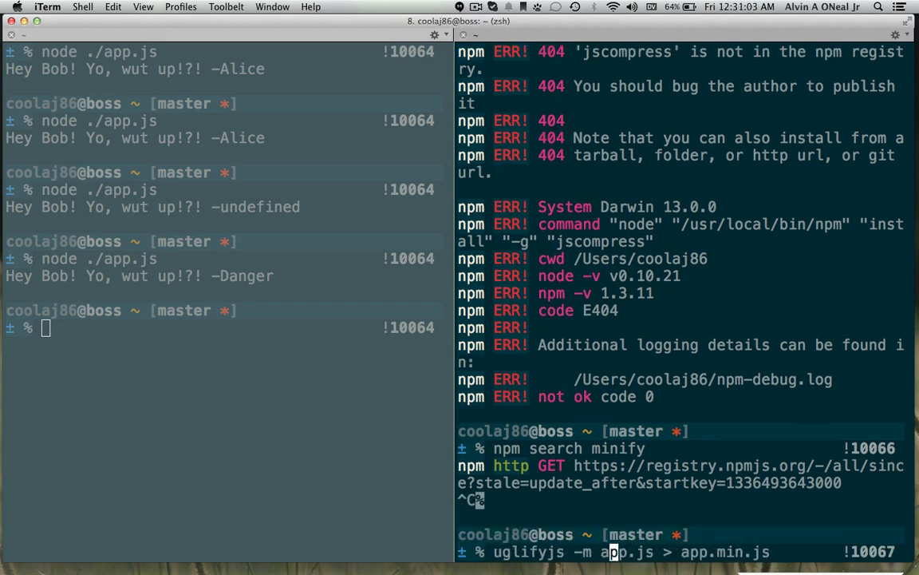
pyautogui.write(' sort')
pyautogui.press('Return')
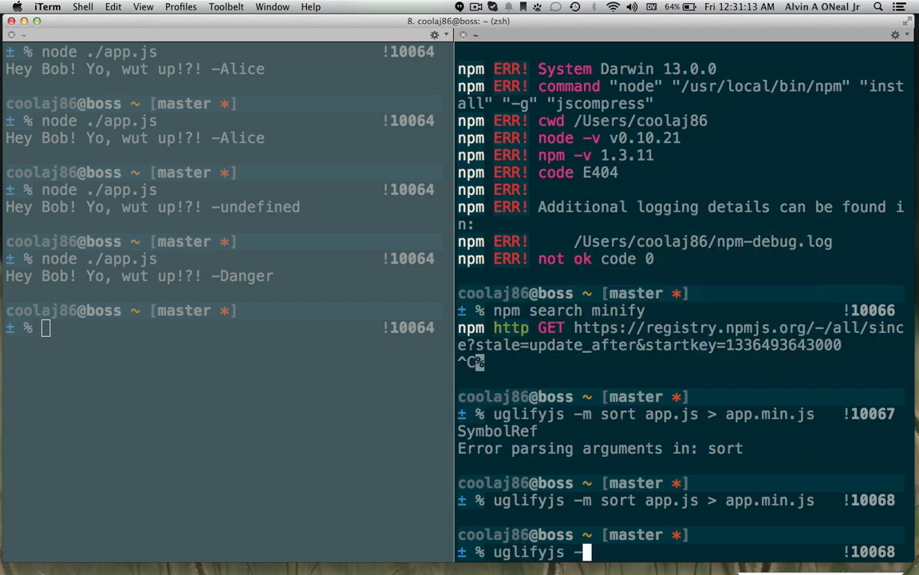
pyautogui.press('Return')
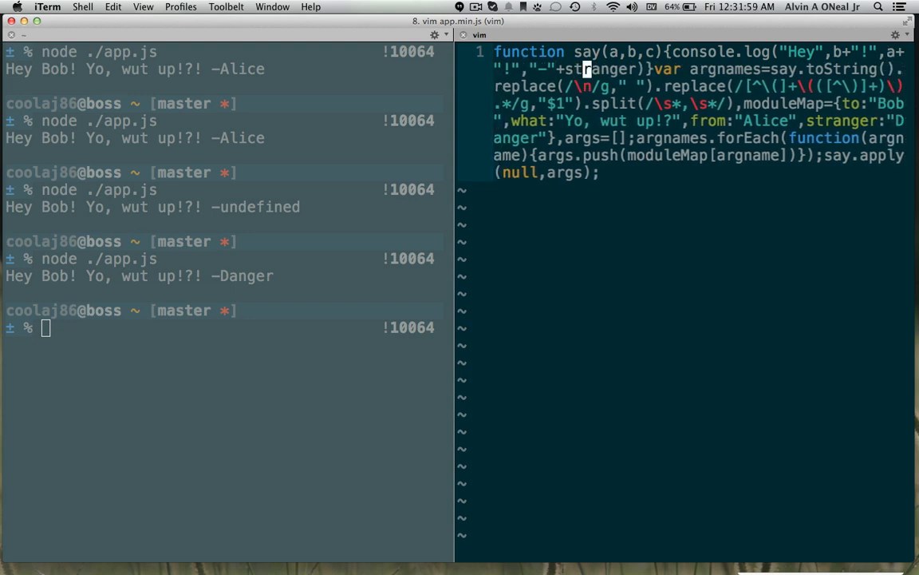
# - Inspect the mangled a, b, c parameters, then run node ./app.js and node ./app.min.js to compare
pyautogui.press('i')
pyautogui.write('c')
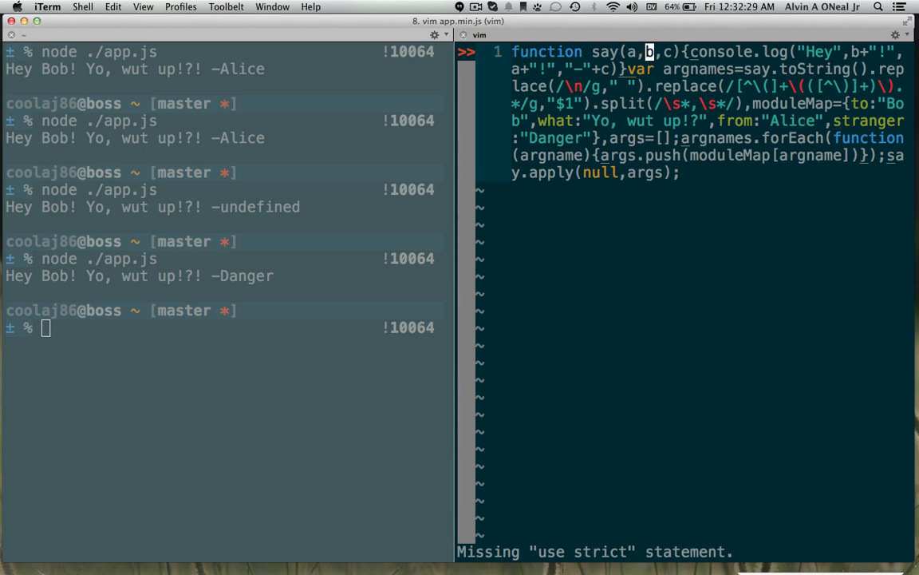
pyautogui.press('l')
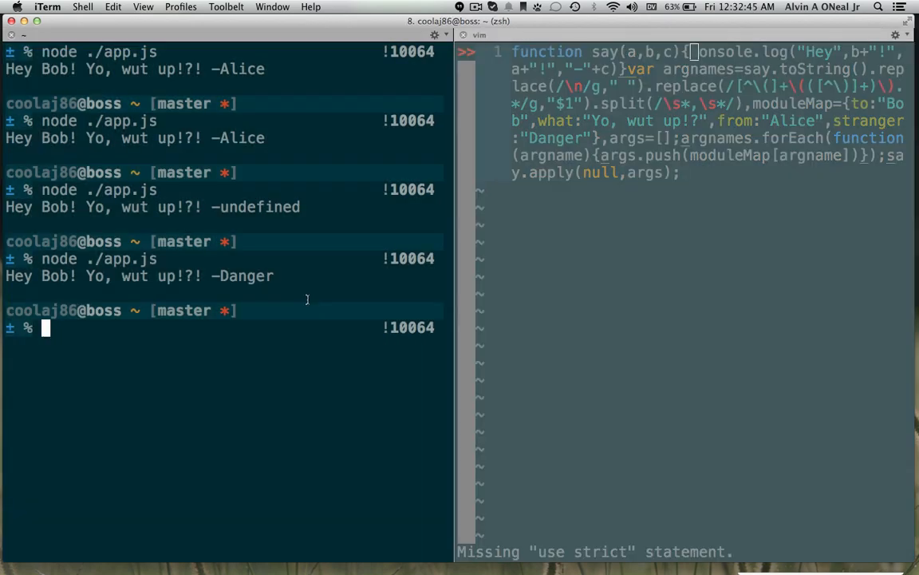
pyautogui.write('node ./app.js')
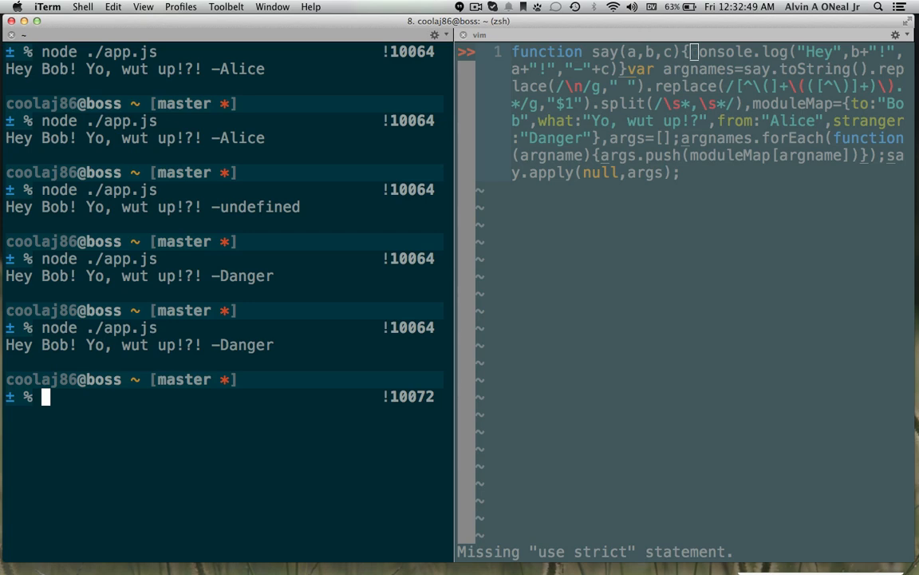
pyautogui.write('node ./app.bi.js')
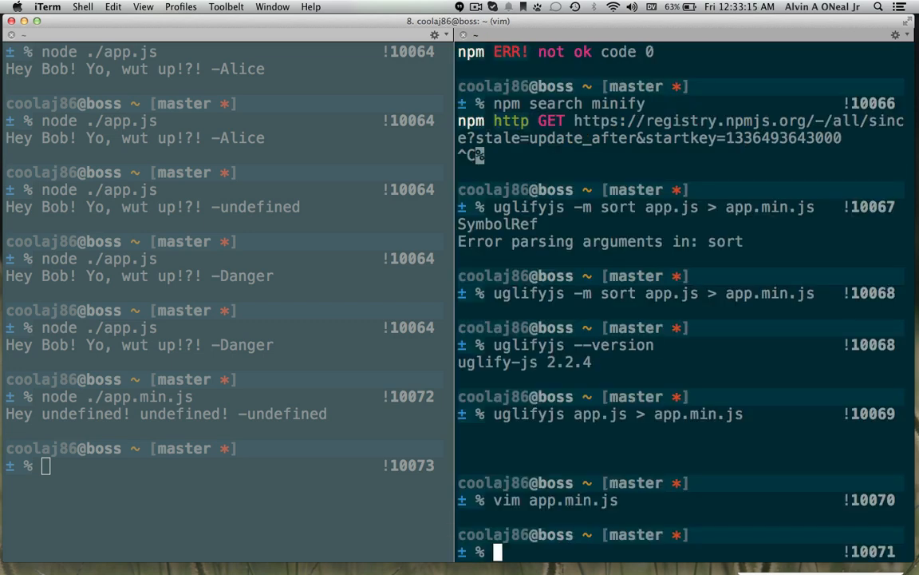
# - Reopen app.js in Vim from the shell
pyautogui.write('vim app')
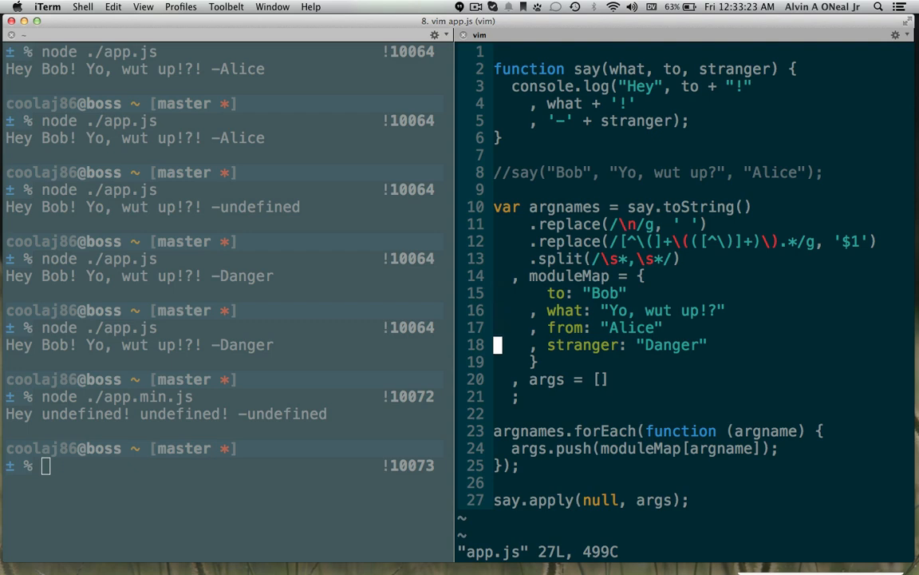
# - Start newFn = '[' + argnames ... + say.toString() on a new line
pyautogui.press('o')
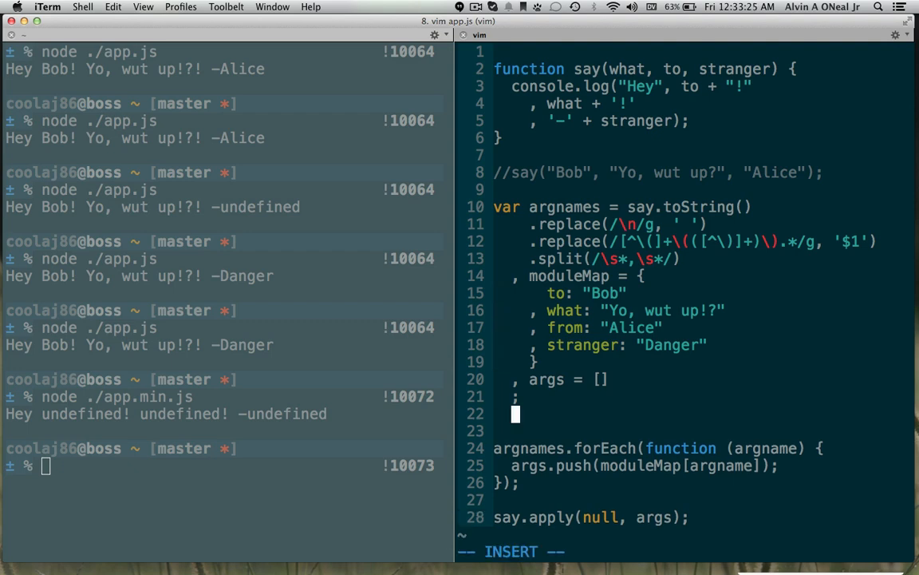
pyautogui.write('say.toString')
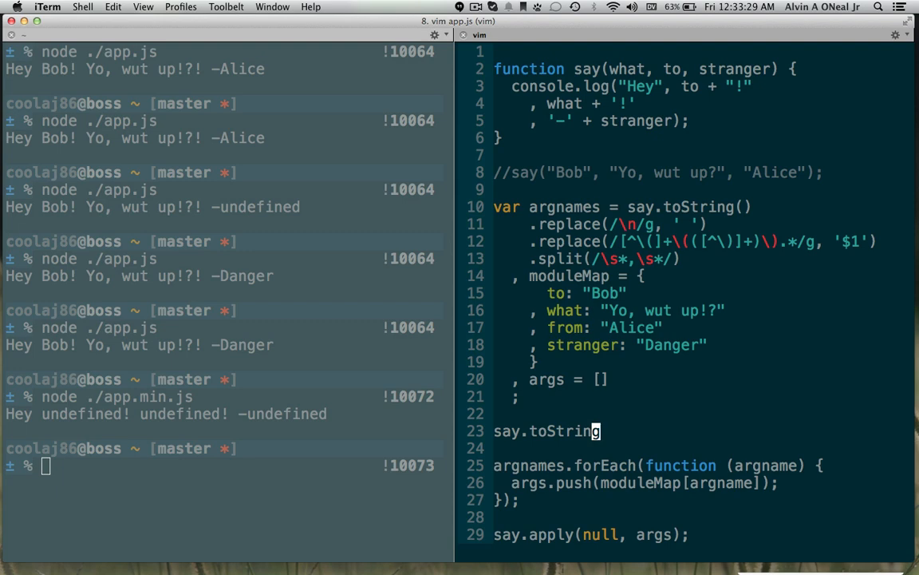
pyautogui.write('()')
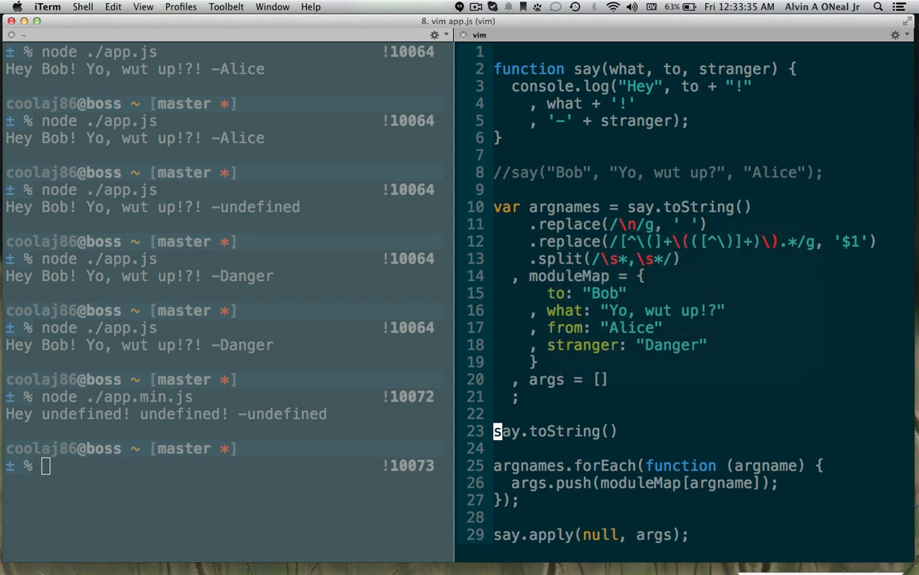
pyautogui.press('i')
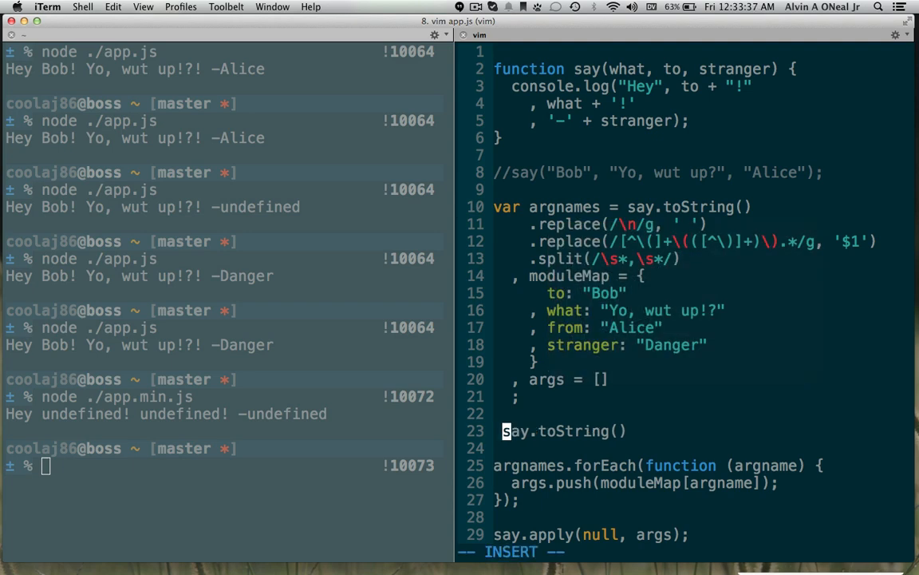
pyautogui.write("'[")
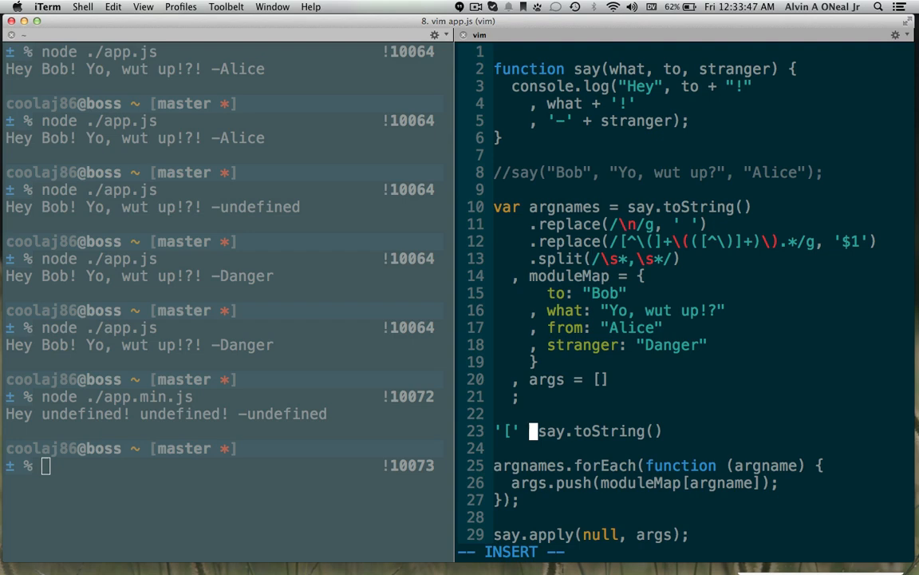
pyautogui.write('argnames.map')
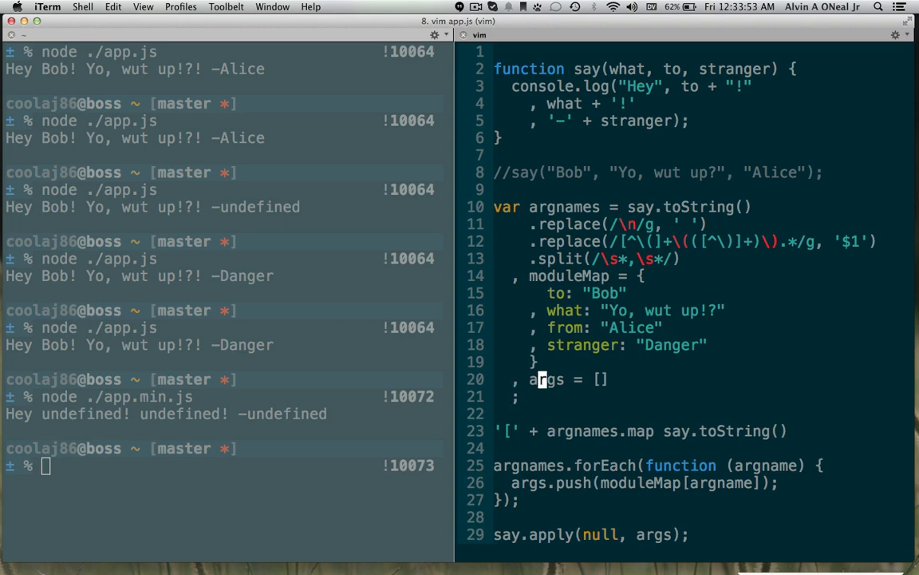
pyautogui.write('newS')
pyautogui.click(642, 431)
pyautogui.write('newFn = ')
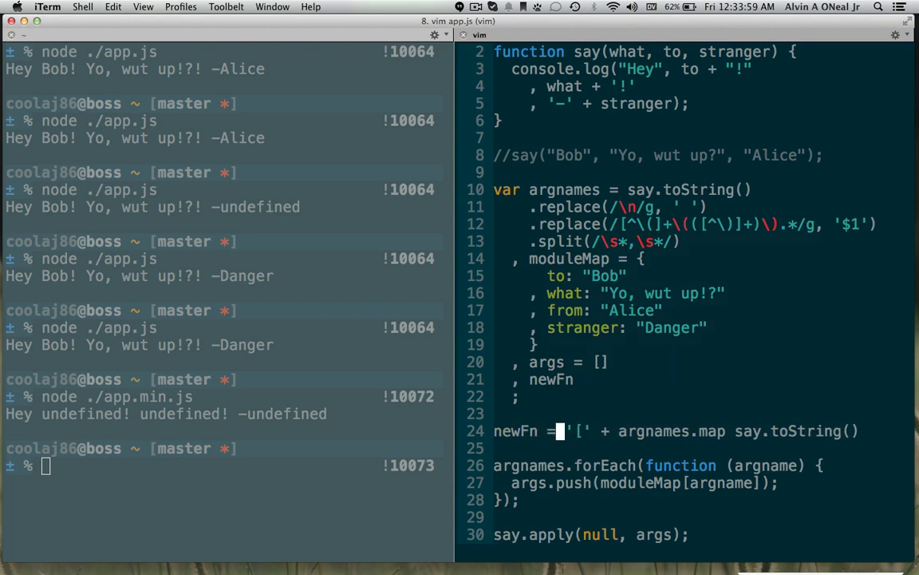
# - Map argnames to quoted names, join with ',' and concatenate into the bracketed newFn string
pyautogui.press('i')
pyautogui.write('(')
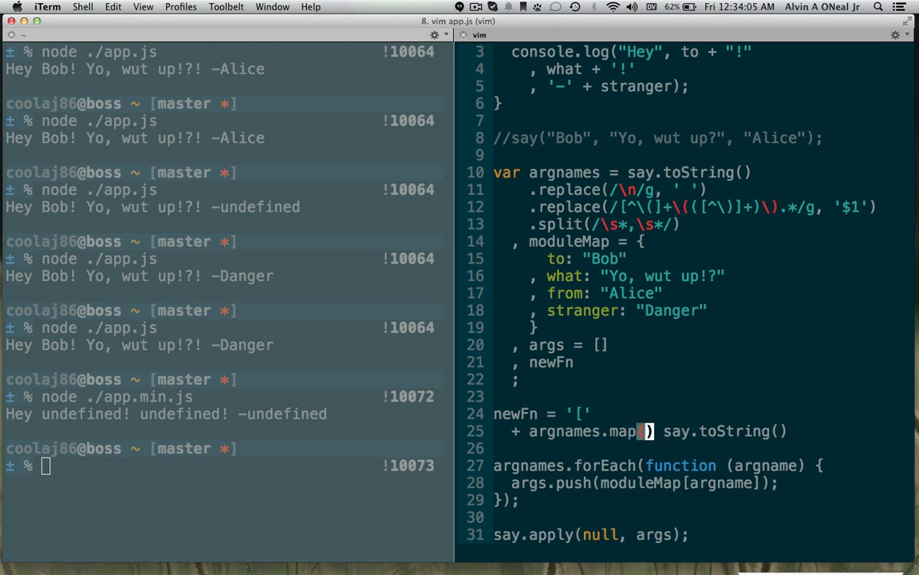
pyautogui.write('function () {}')
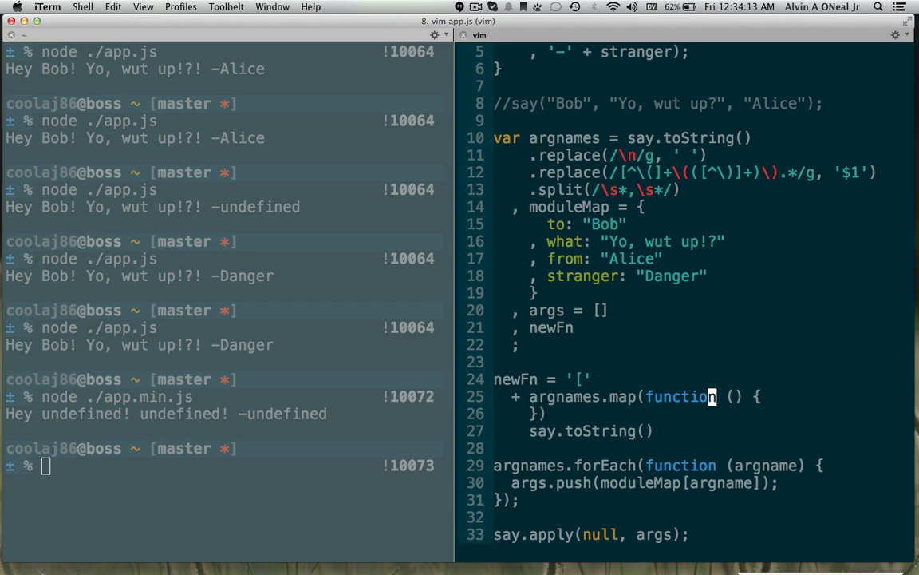
pyautogui.write('argname')
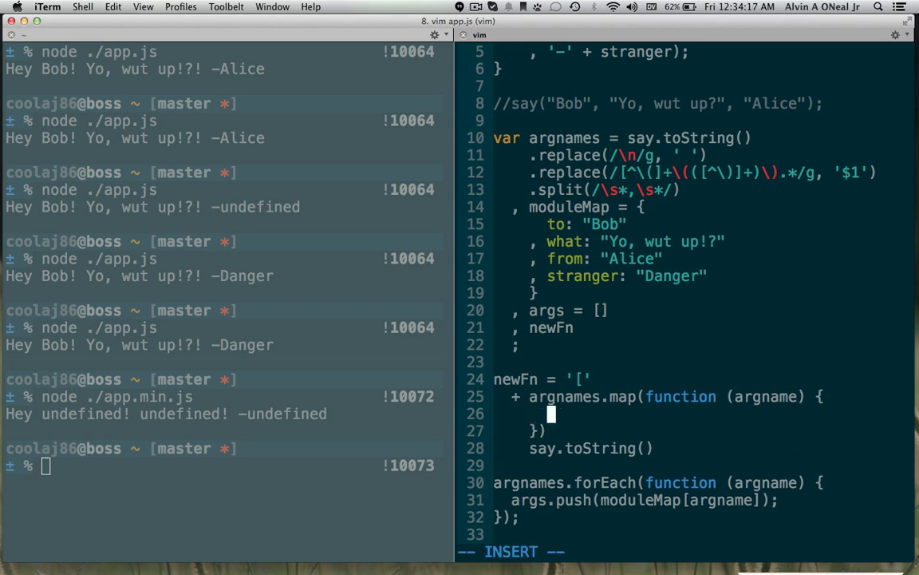
pyautogui.write('+')
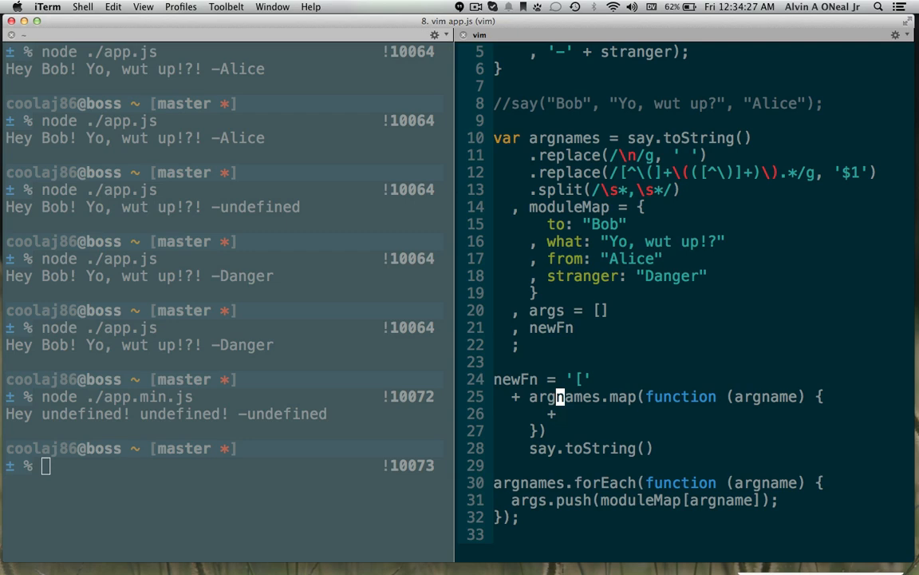
pyautogui.write(").join(',')")
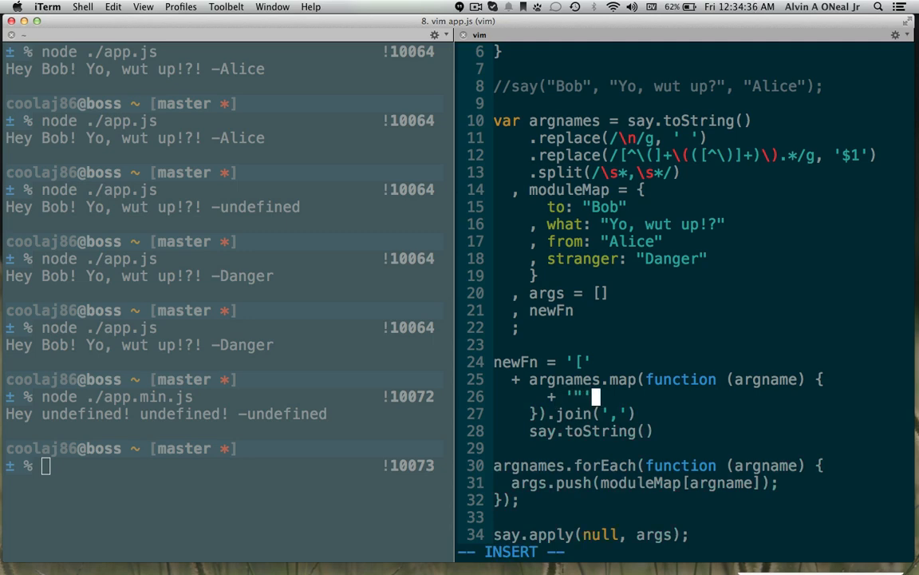
pyautogui.write('arg')
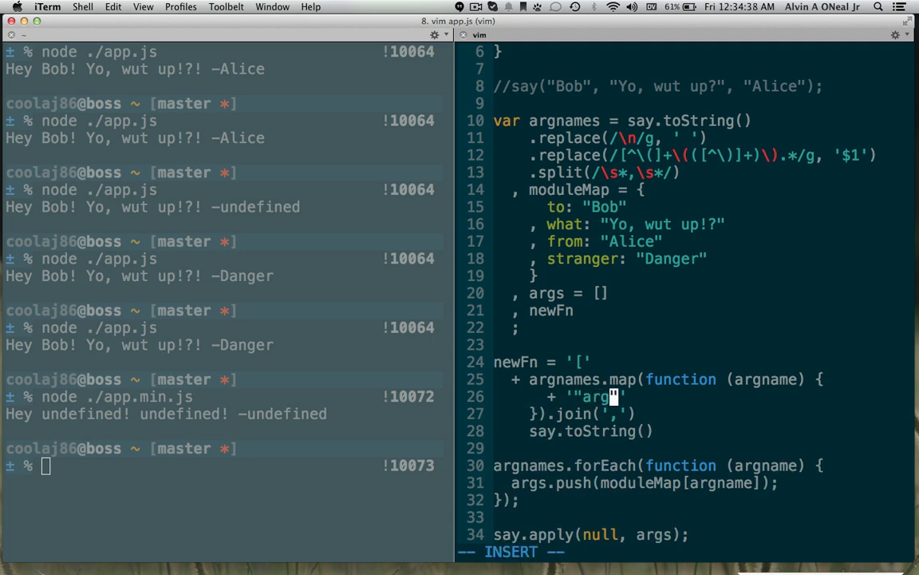
pyautogui.write("name'")
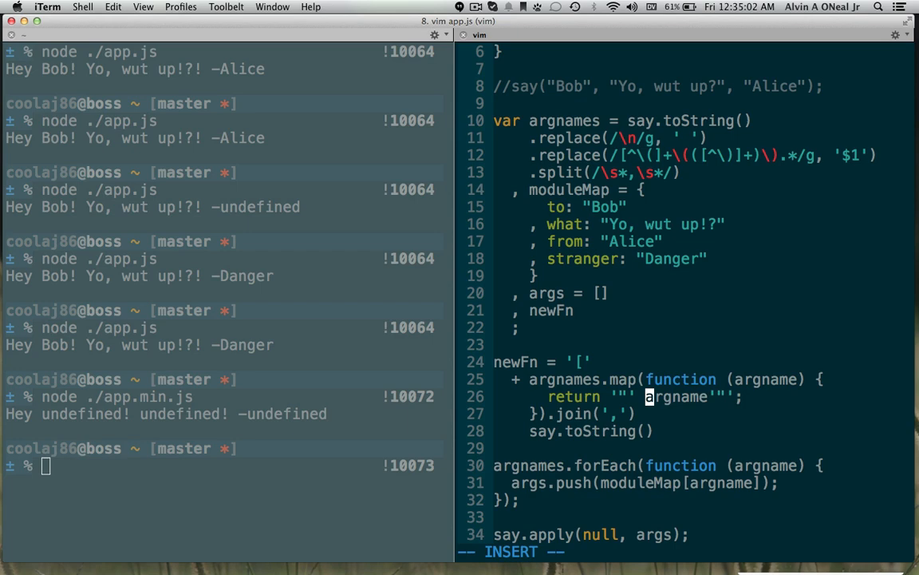
pyautogui.write('+')
pyautogui.click(701, 413)
pyautogui.write(" + ',")
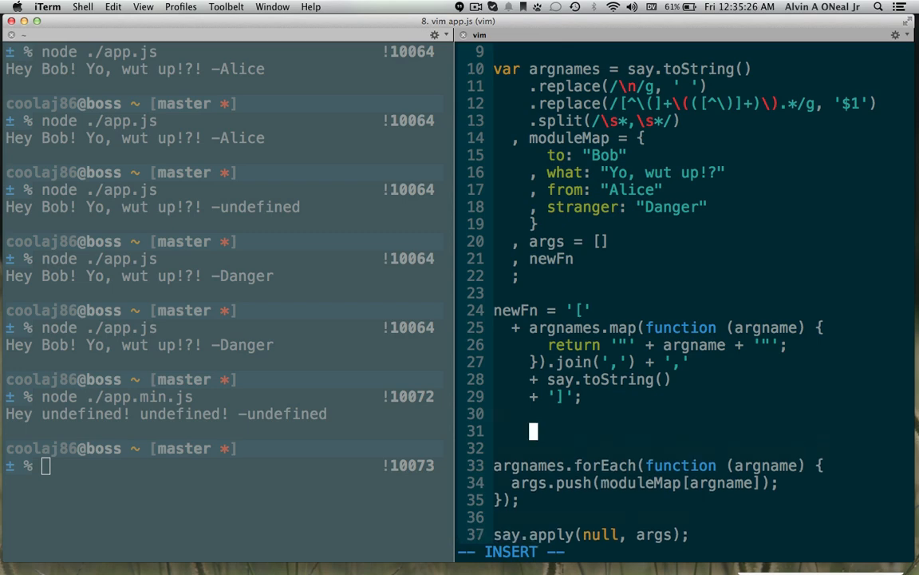
# - Log newFn with console.log and run node ./app.js to print it
pyautogui.write('console.')
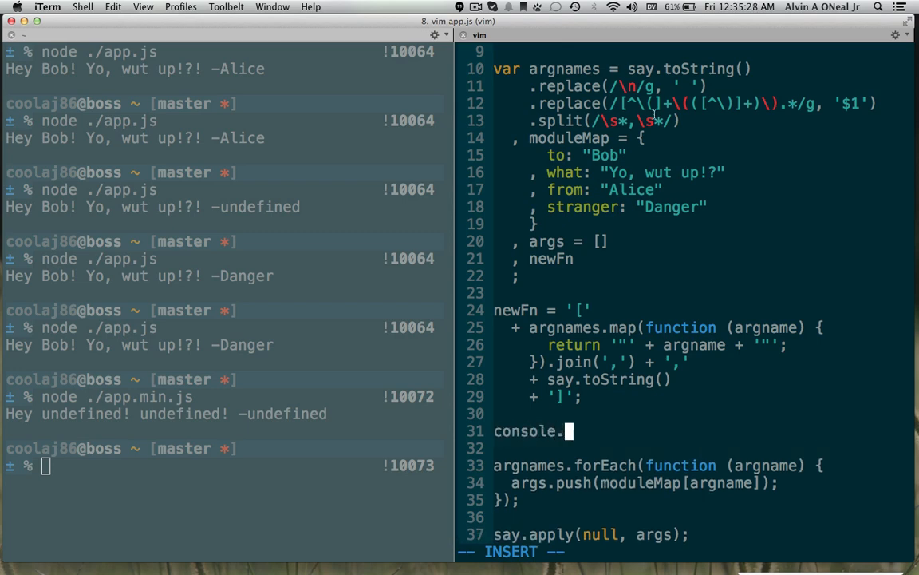
pyautogui.write('log(newFn);')
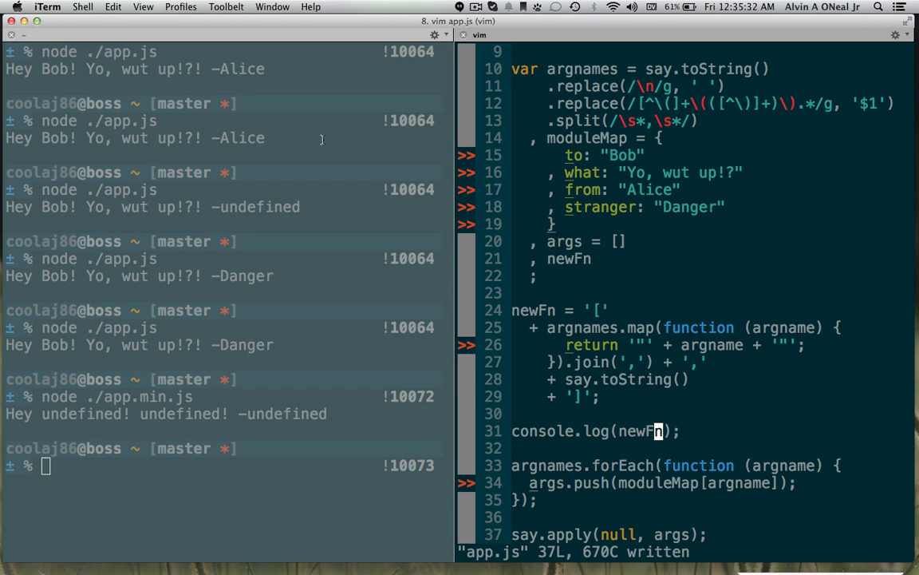
pyautogui.write('node ./app.js')
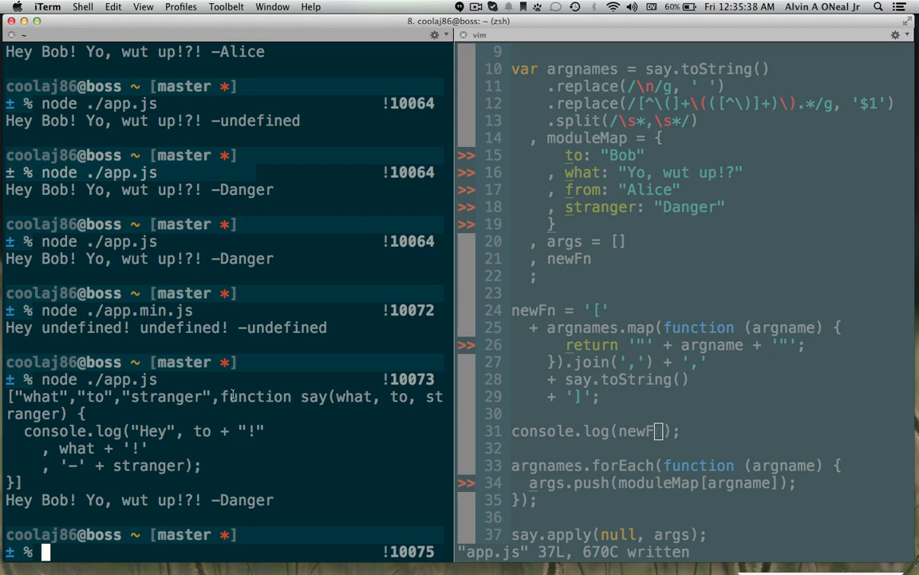
pyautogui.moveTo(183, 405)
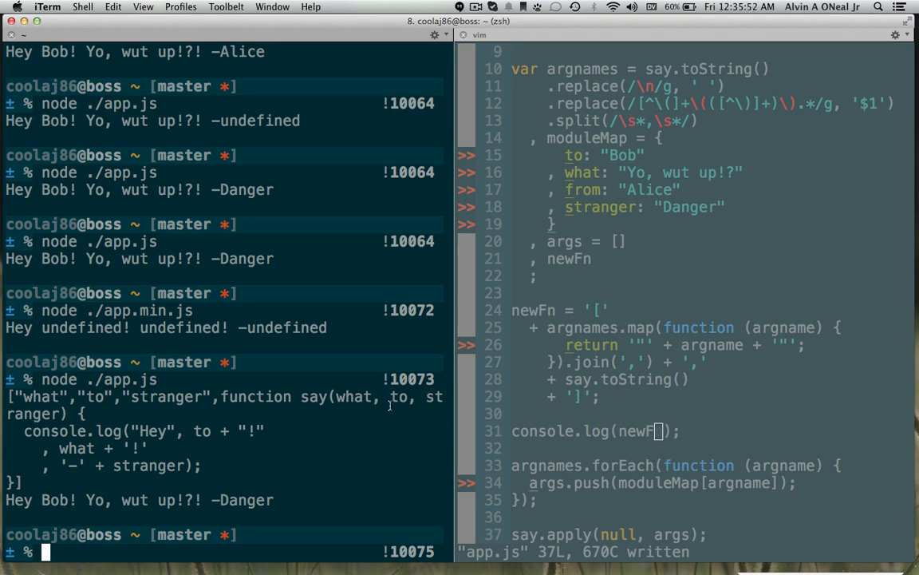
pyautogui.moveTo(204, 409)
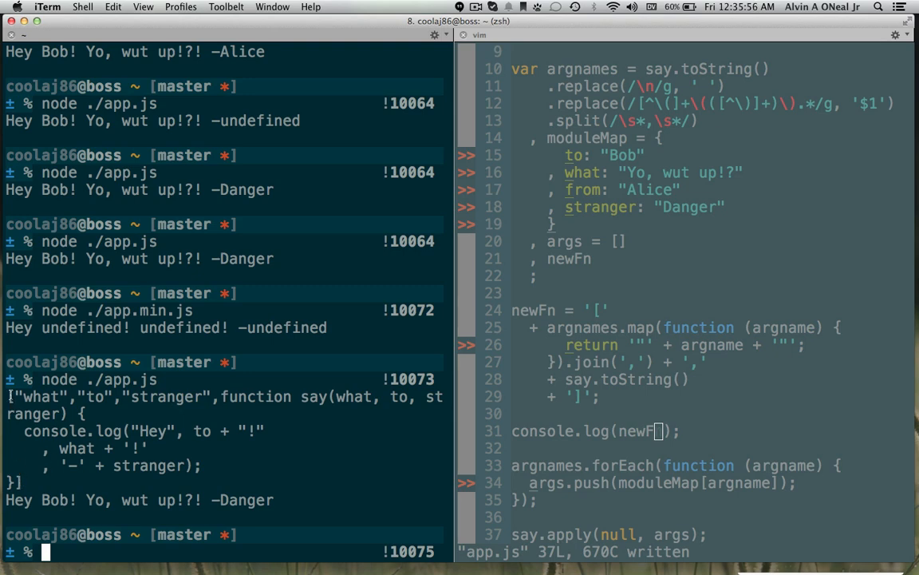
pyautogui.moveTo(166, 407)
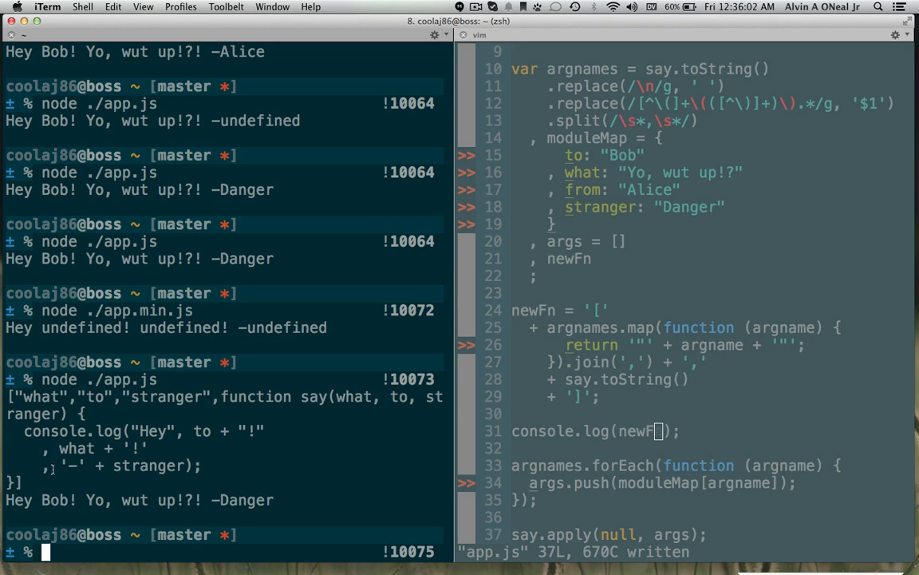
pyautogui.moveTo(278, 396)
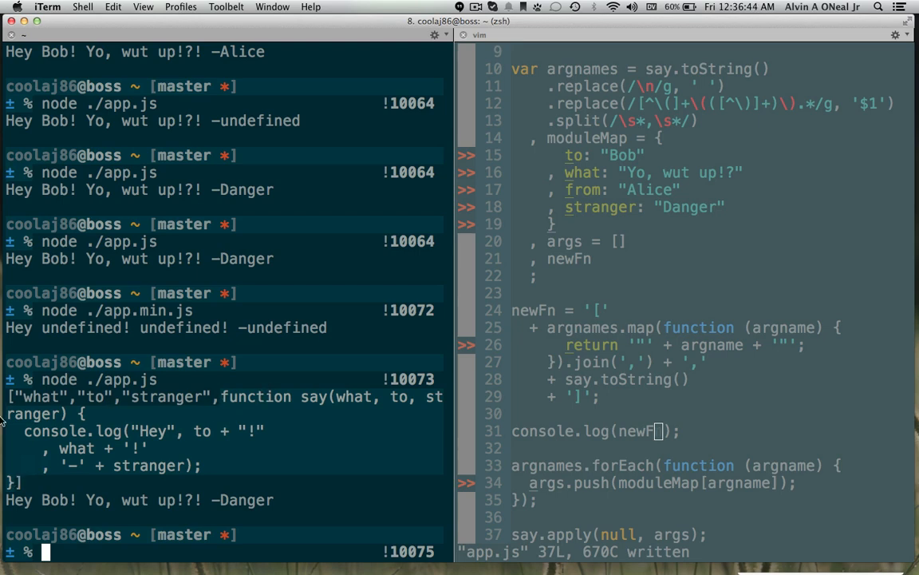
pyautogui.moveTo(287, 426)
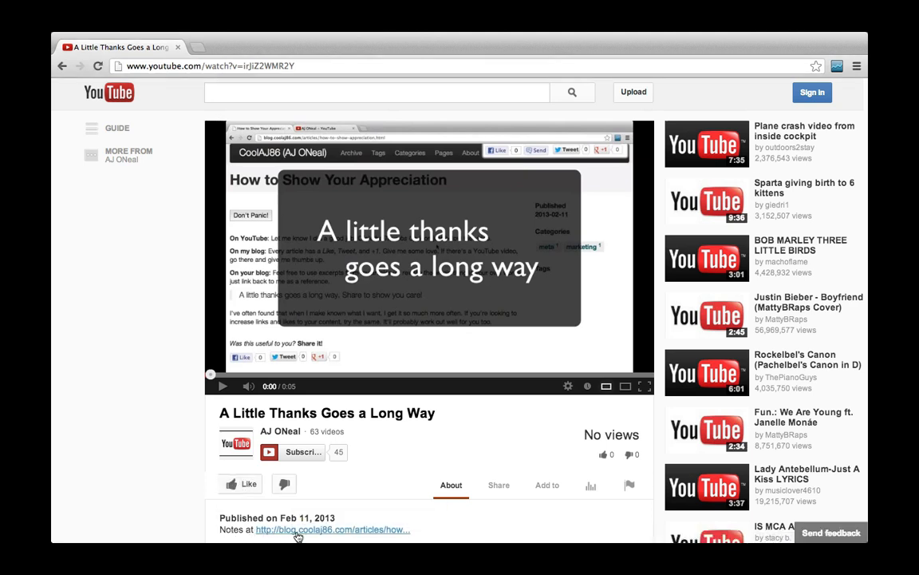
# - Follow the blog.coolaj86.com link in the description to How to Show Your Appreciation
pyautogui.click(332, 530)
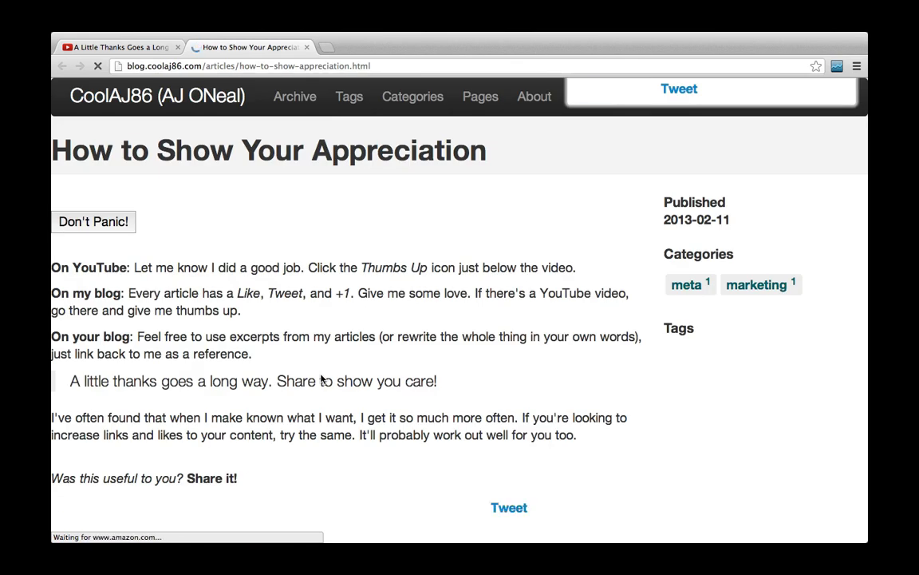